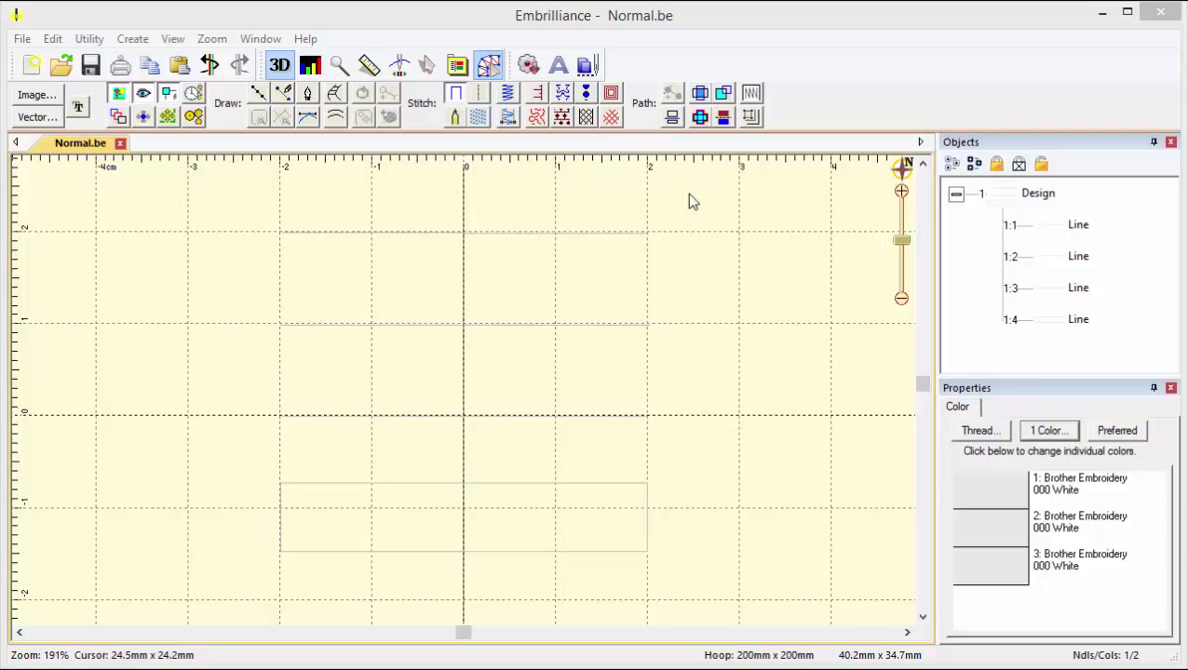
pyautogui.moveTo(722, 206)
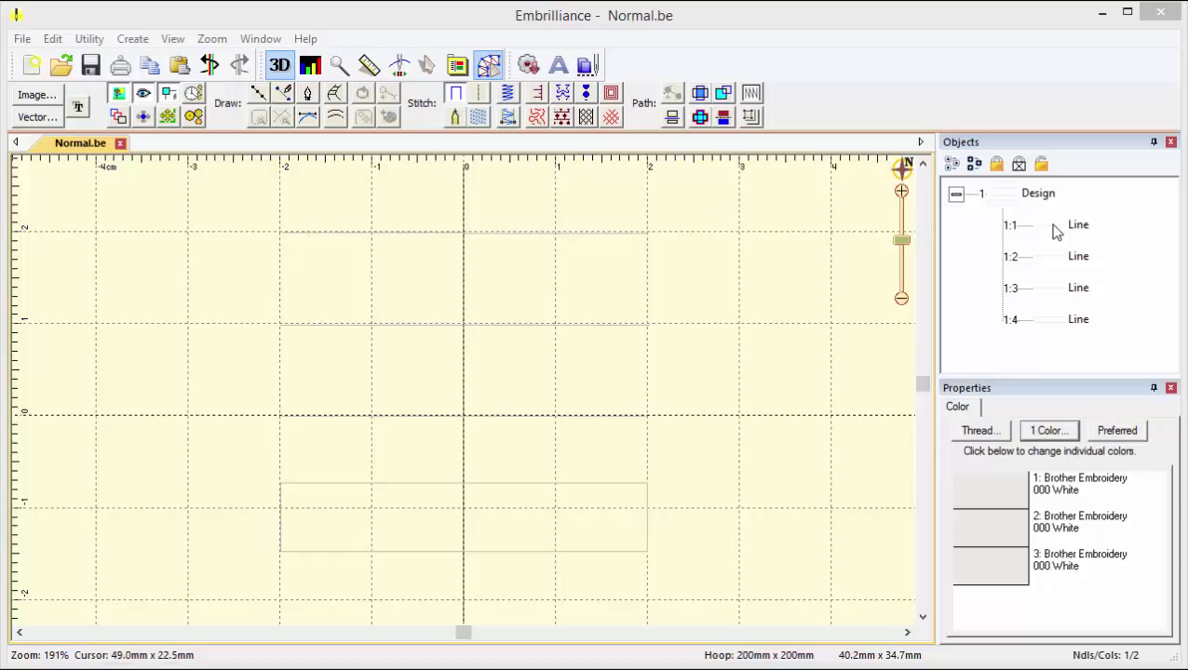
# Convert the first line to a run with a changed stitch type and the second to a satin border
pyautogui.click(1078, 223)
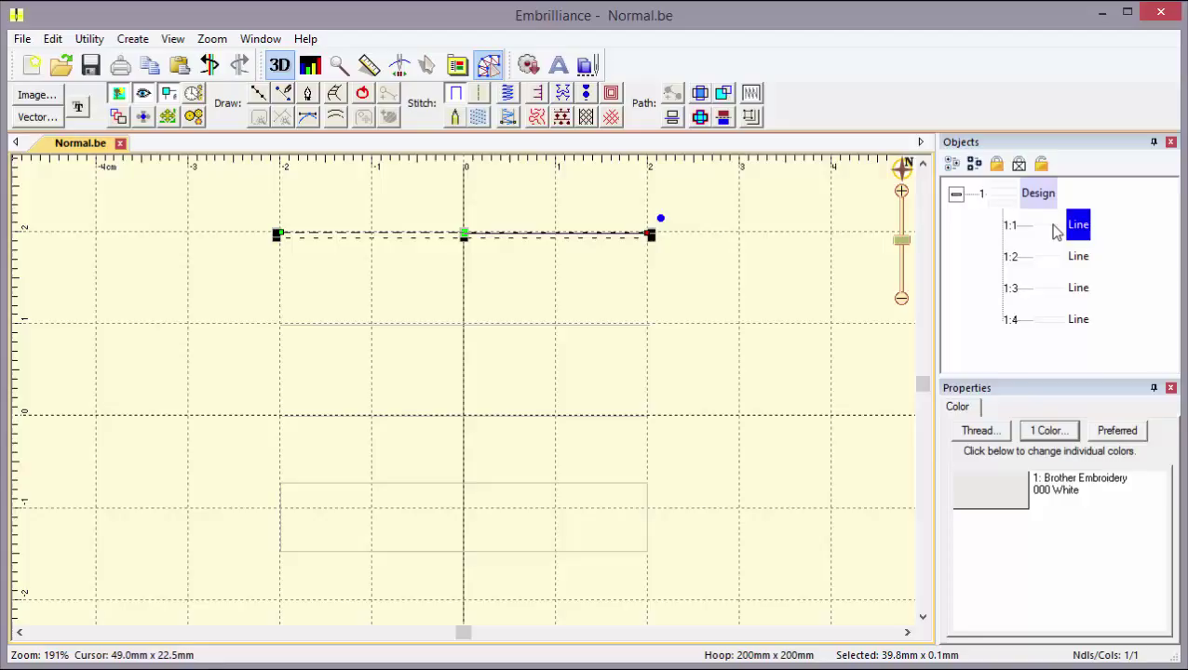
pyautogui.moveTo(549, 160)
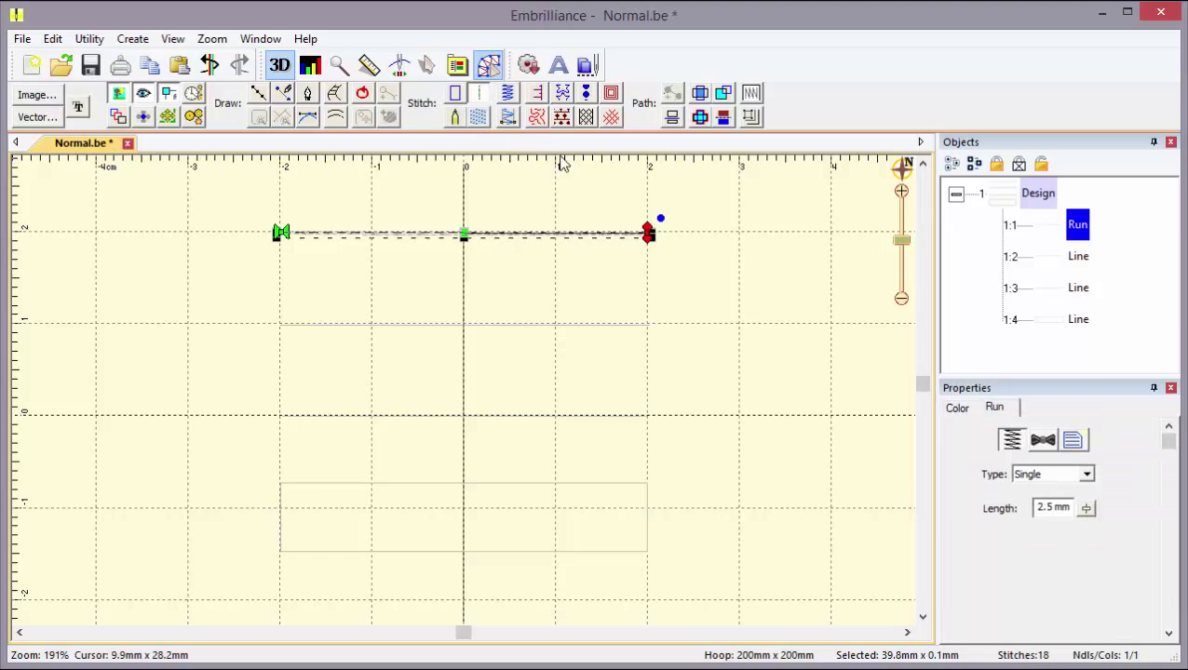
pyautogui.click(1083, 475)
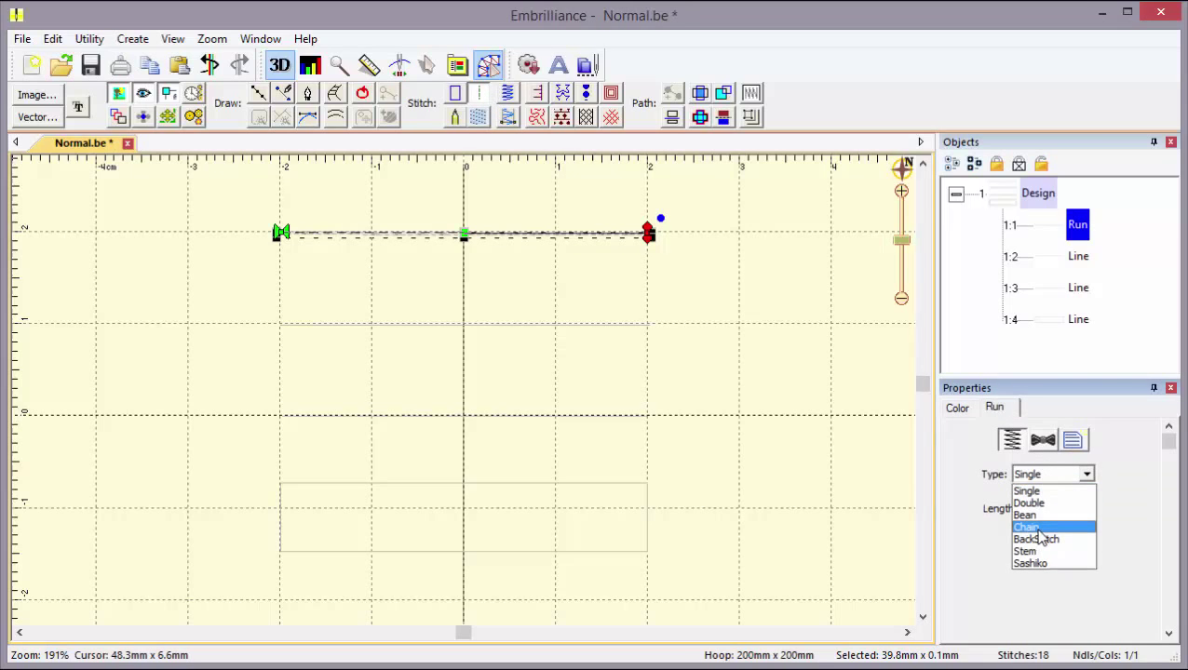
pyautogui.click(1026, 527)
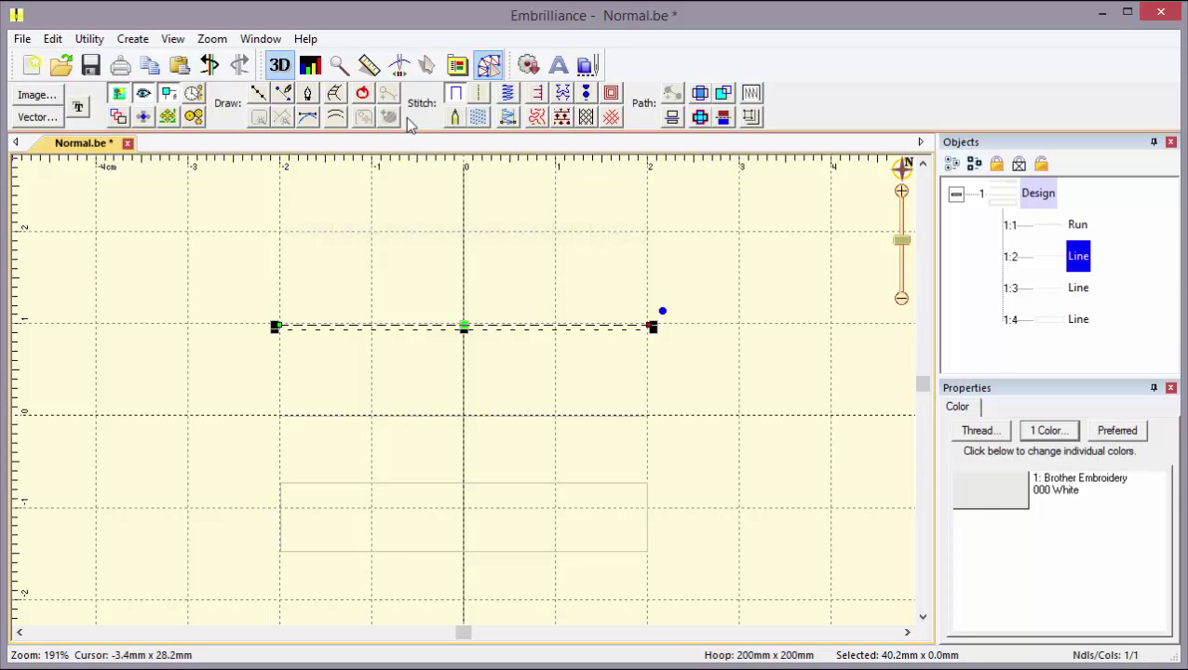
pyautogui.click(506, 115)
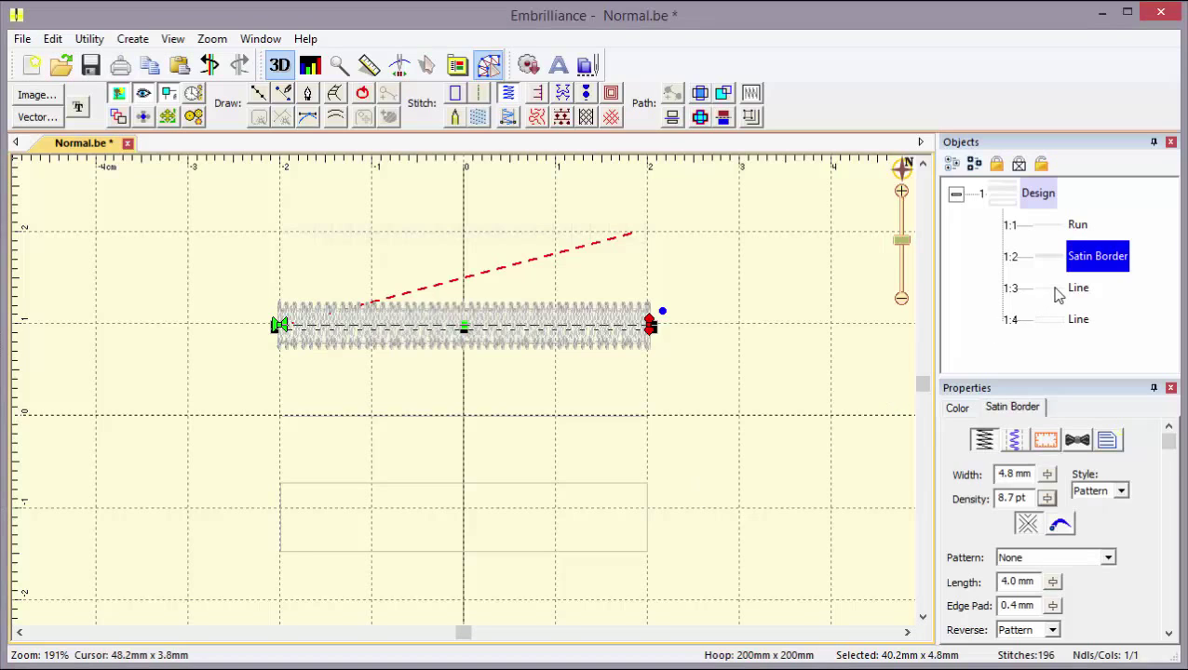
# Convert the third line to an appliqué with a border stitch and the fourth to a fill
pyautogui.click(1078, 287)
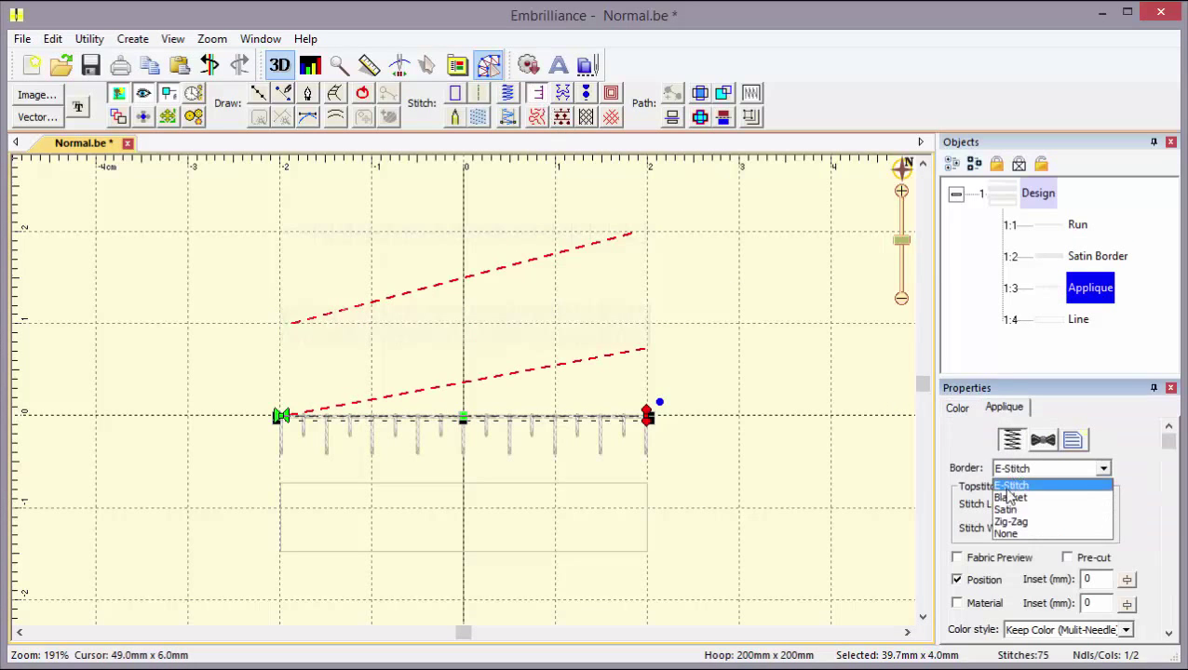
pyautogui.click(1010, 521)
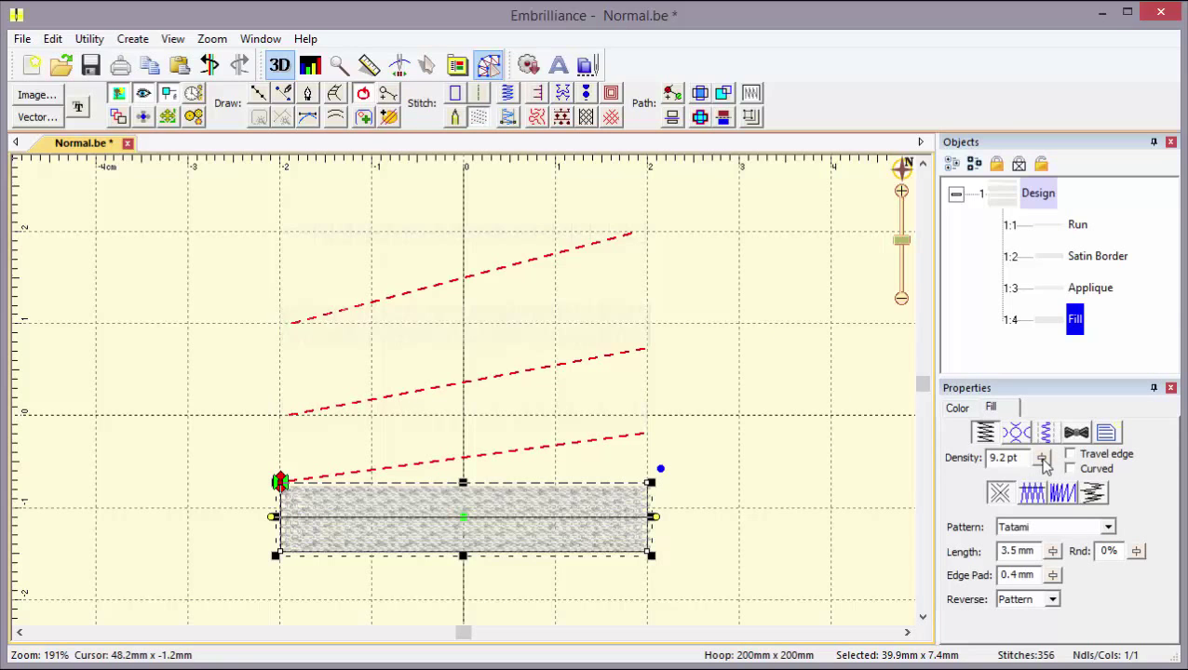
pyautogui.click(1043, 454)
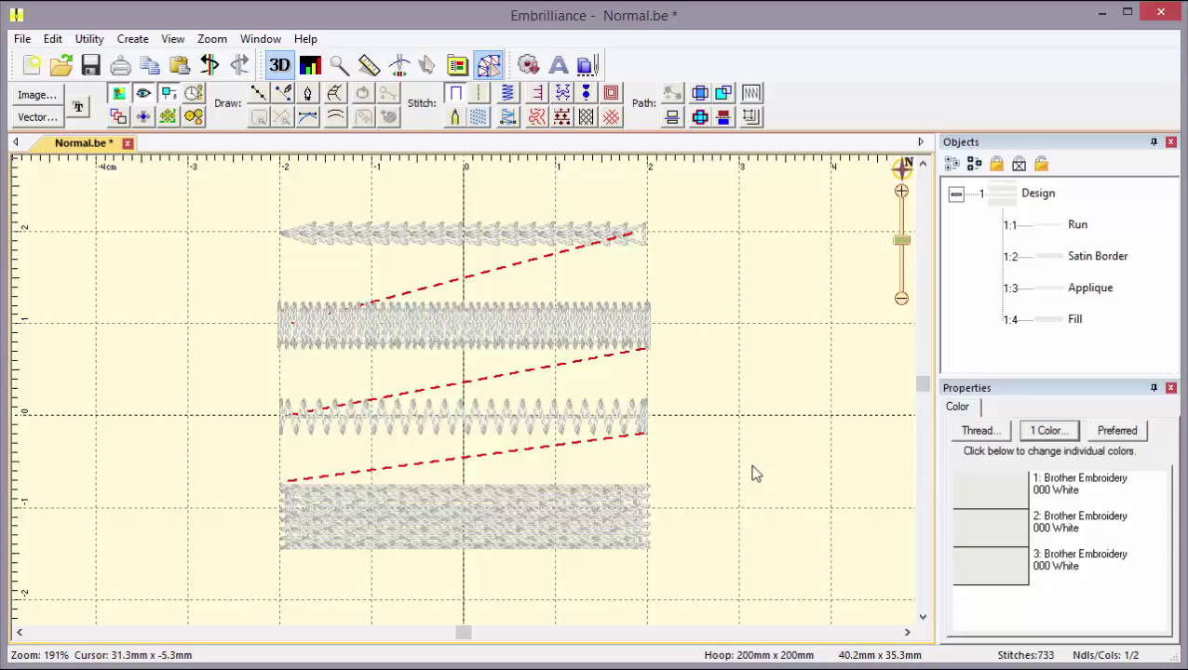
pyautogui.moveTo(744, 465)
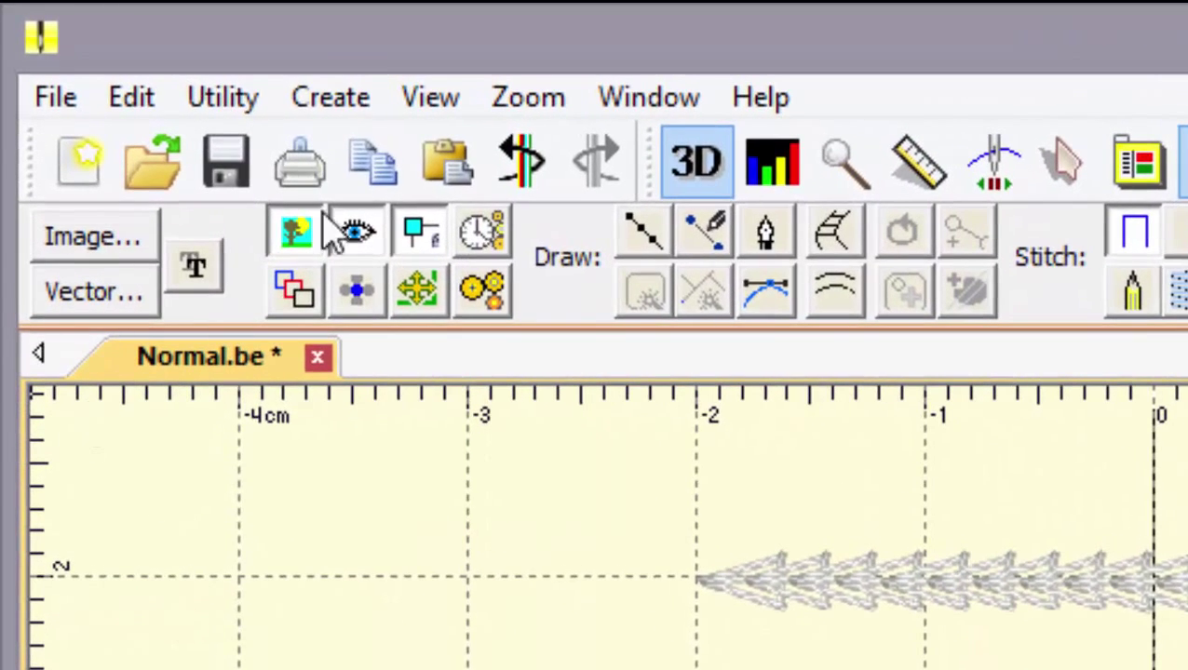
# Publish the design as a stylesheet named 'Demo Style' via For My Use and confirm the Done message
pyautogui.click(330, 97)
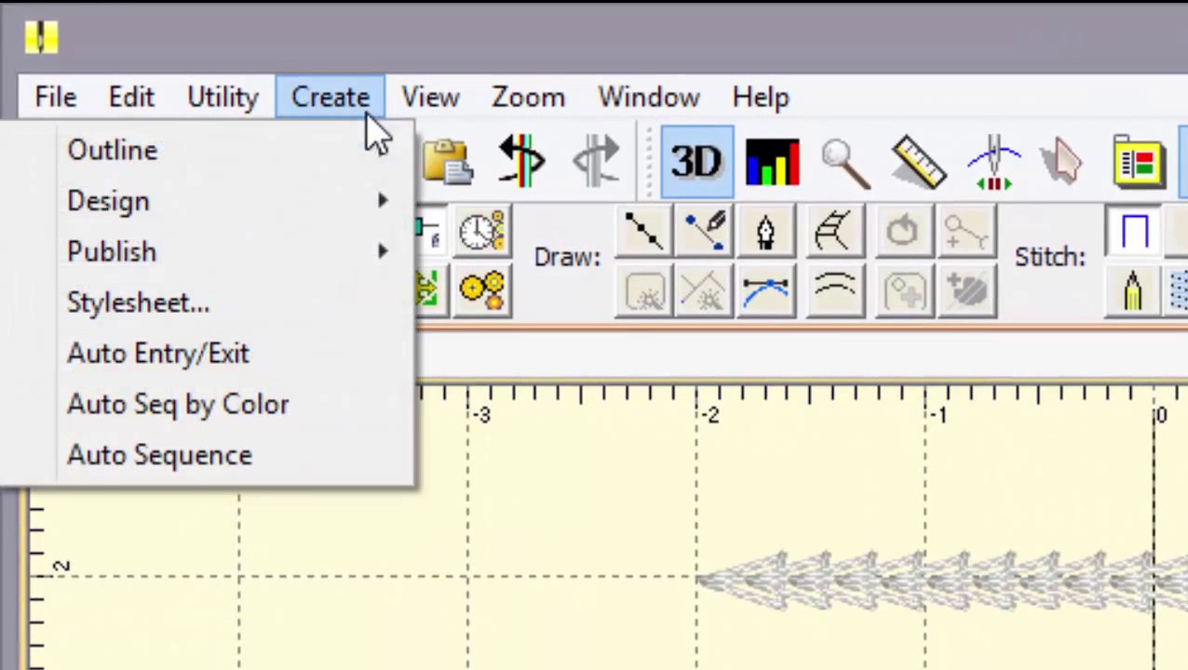
pyautogui.moveTo(111, 252)
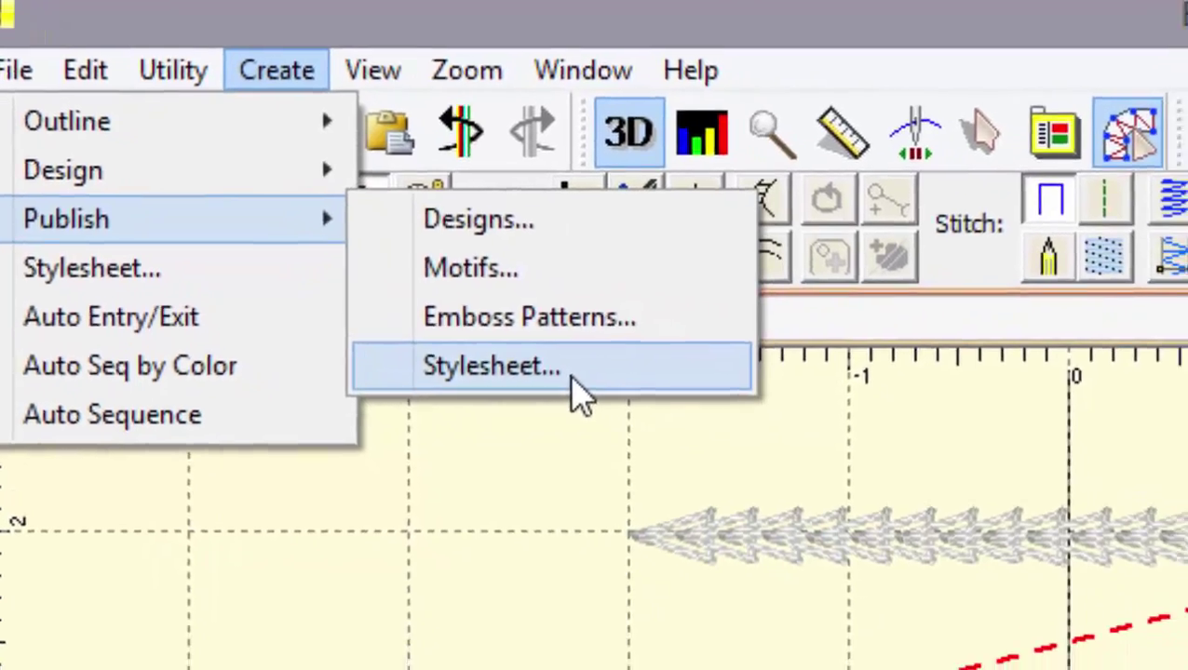
pyautogui.click(492, 365)
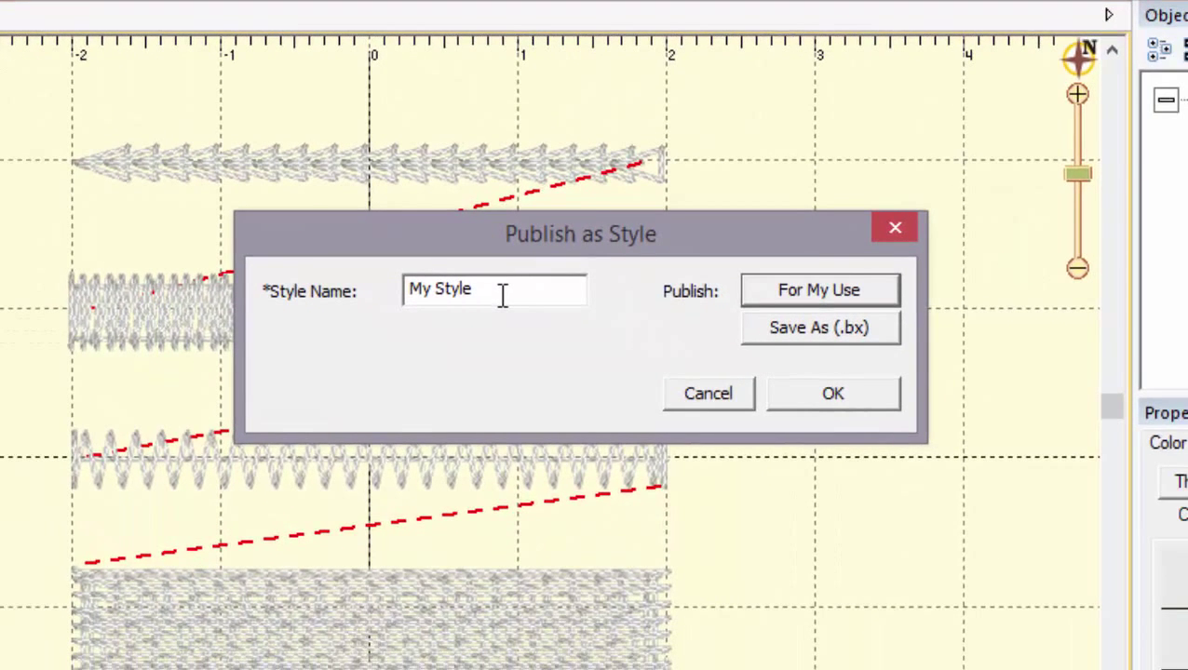
pyautogui.moveTo(493, 290)
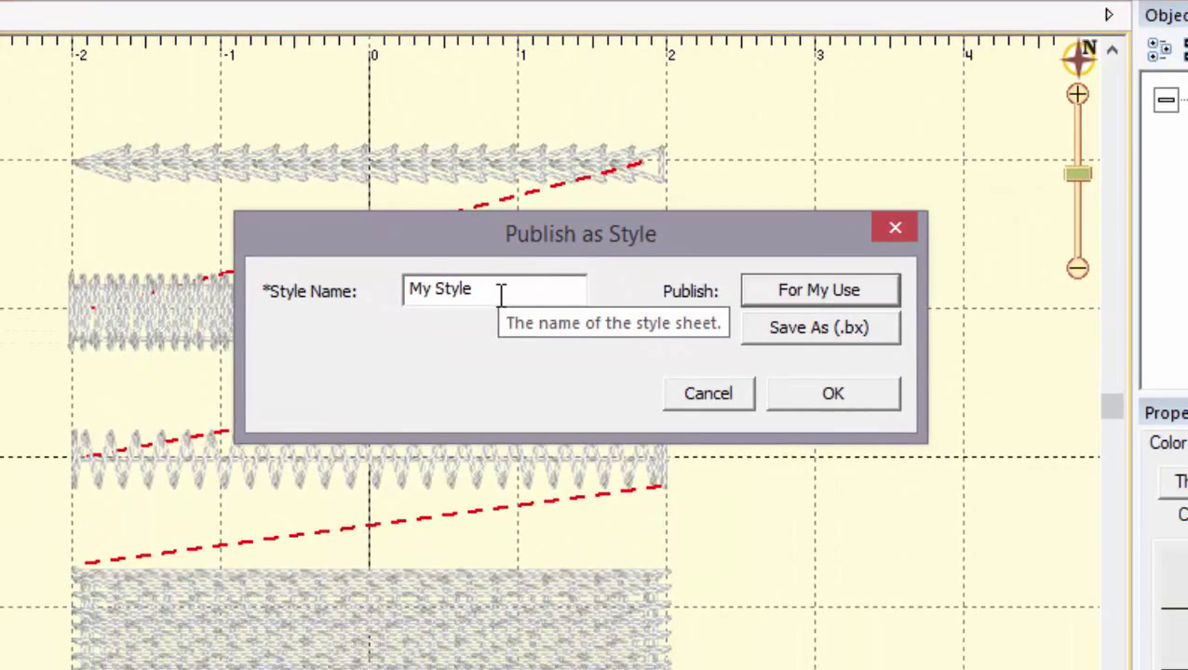
pyautogui.write('Demo')
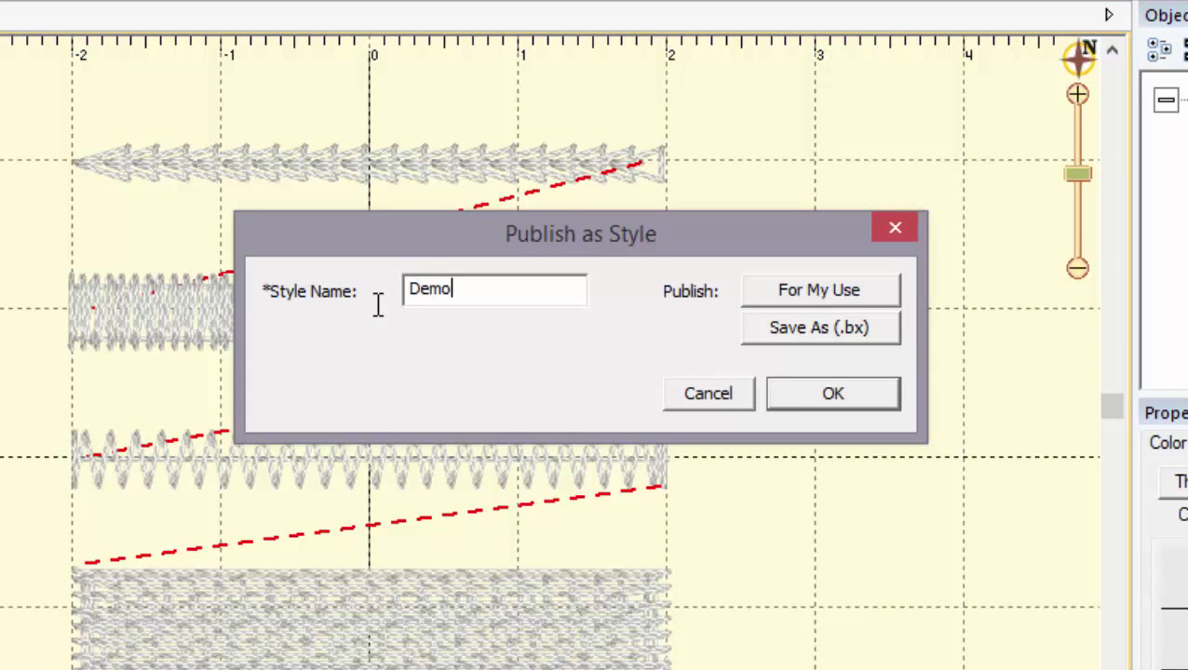
pyautogui.write('Style')
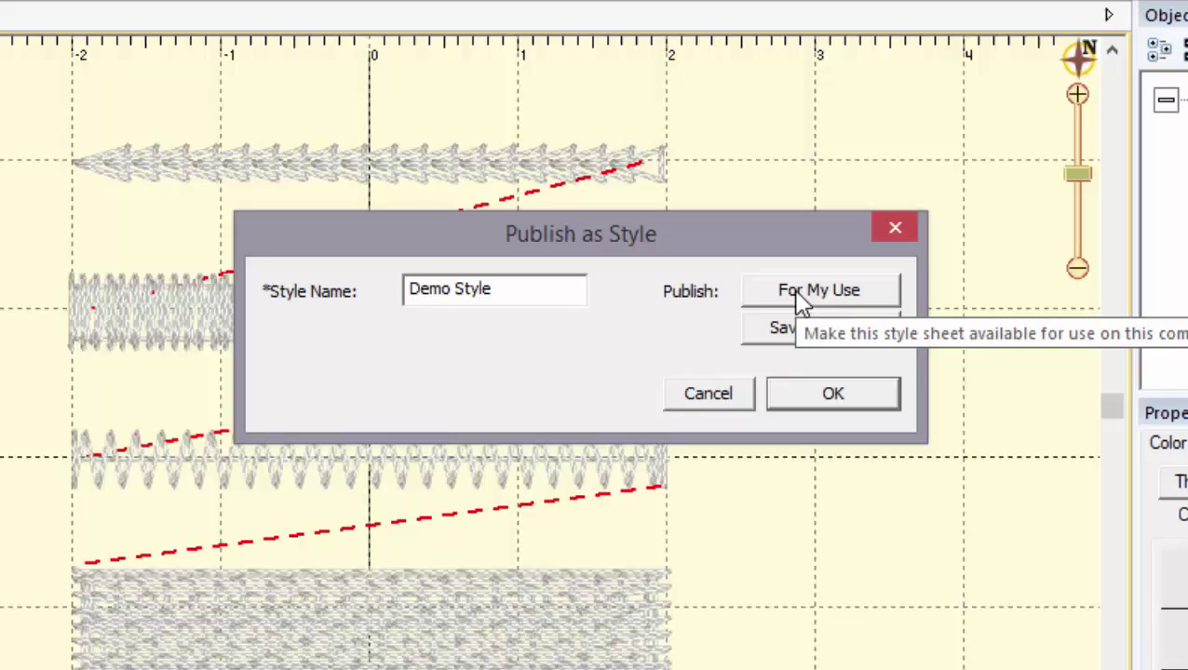
pyautogui.click(819, 290)
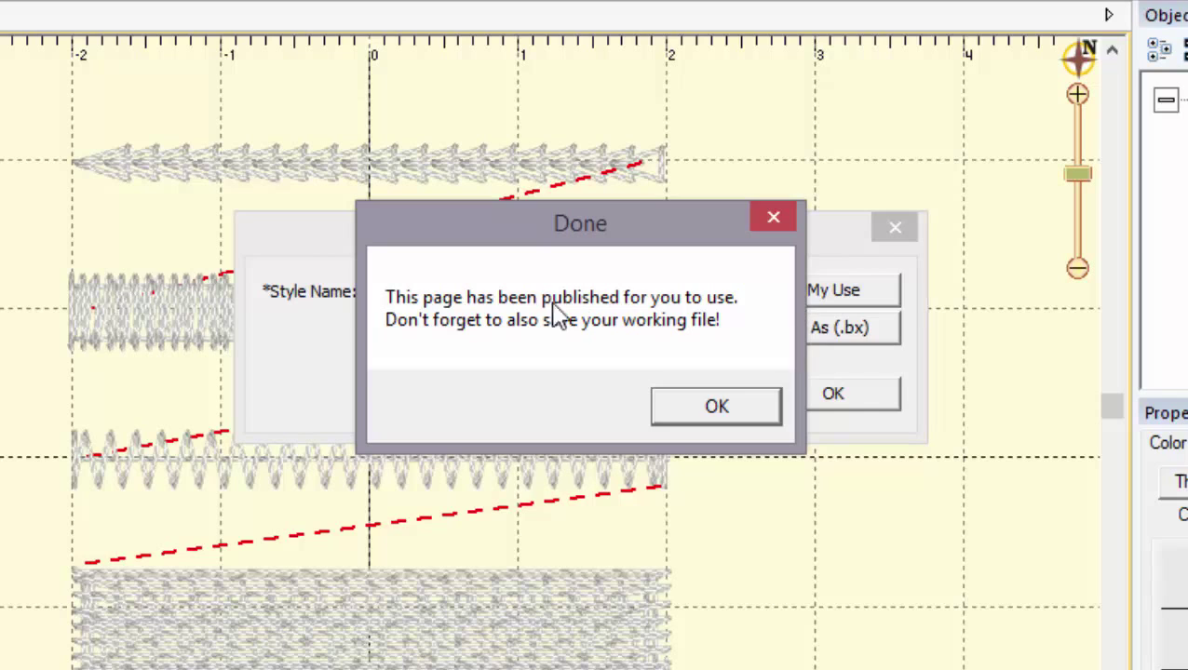
pyautogui.moveTo(671, 335)
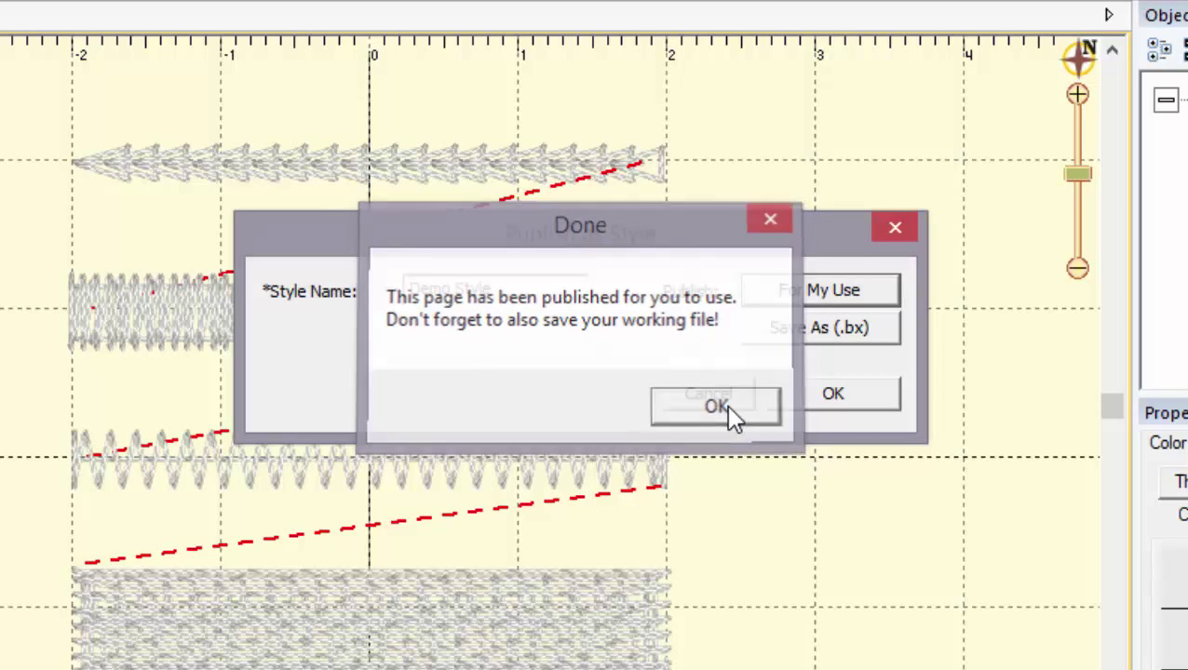
pyautogui.click(715, 405)
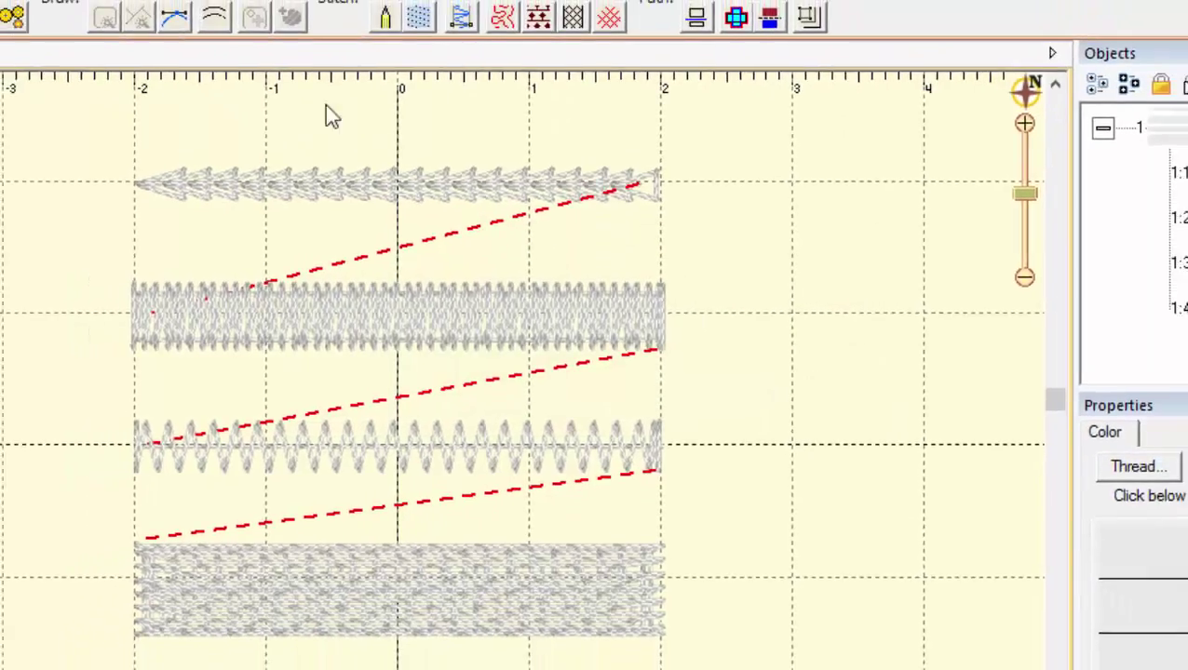
# Save the working file under the new name 'Demo' in the Stylesheets folder
pyautogui.click(23, 38)
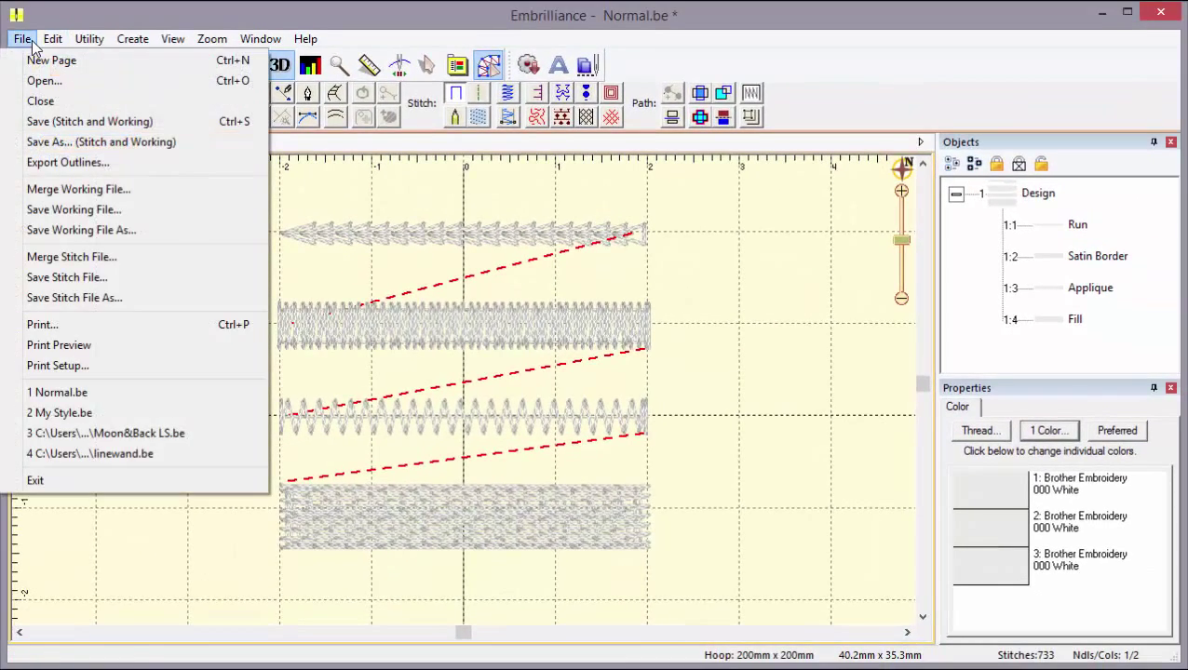
pyautogui.moveTo(82, 231)
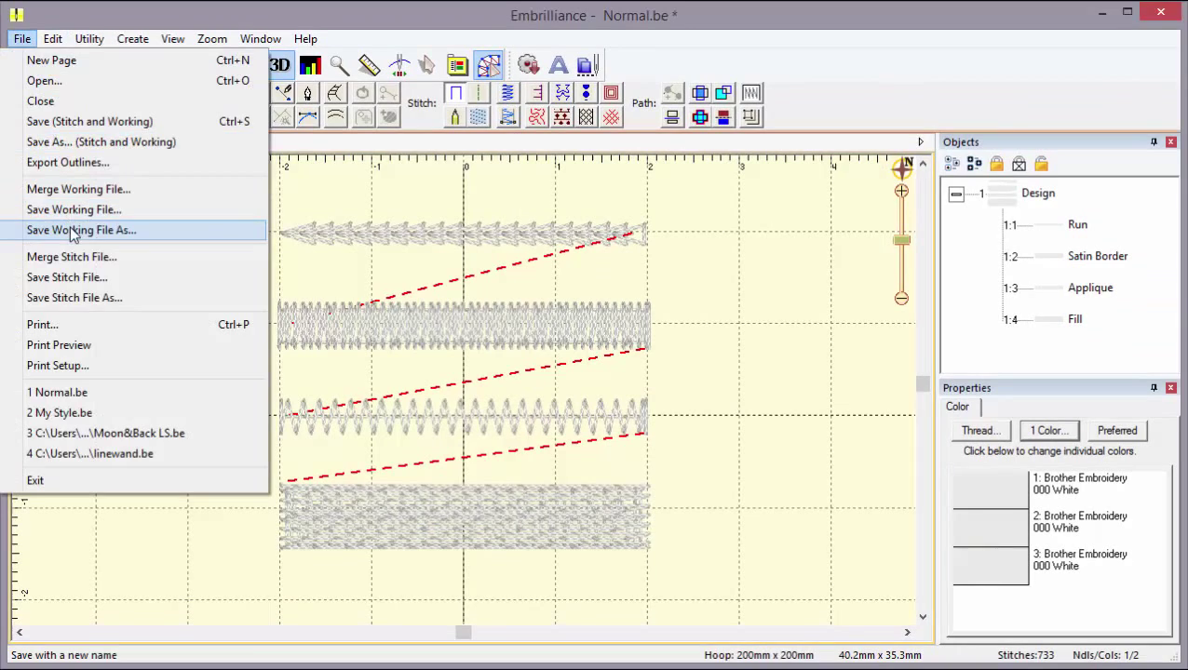
pyautogui.click(82, 231)
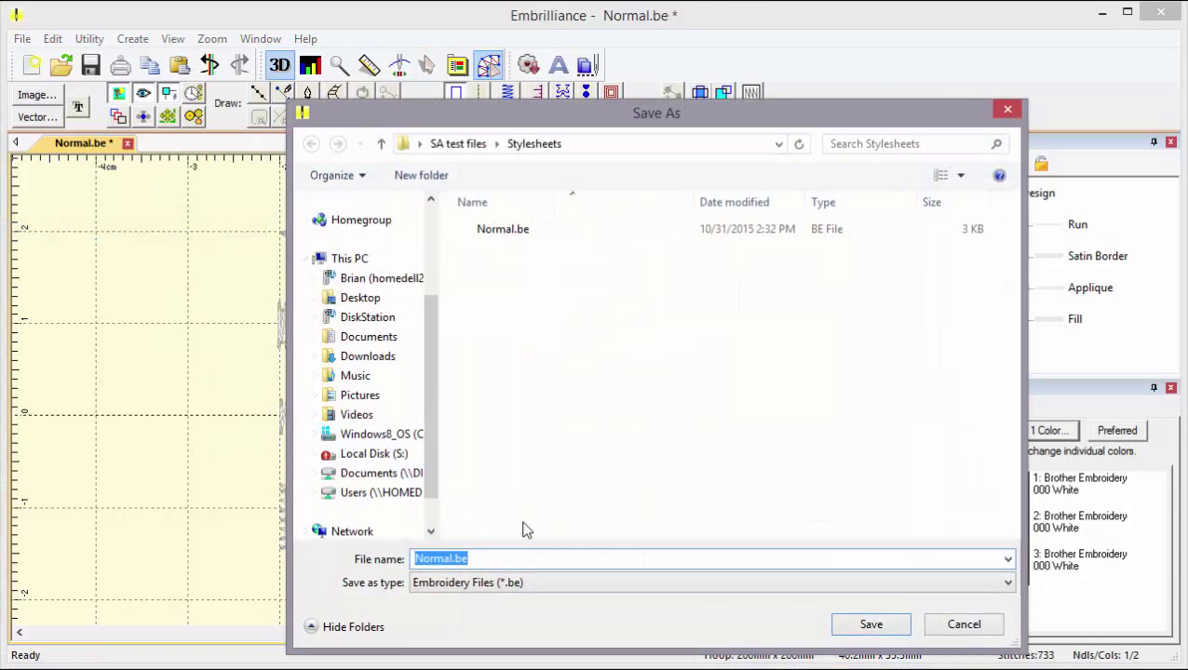
pyautogui.write('Demo')
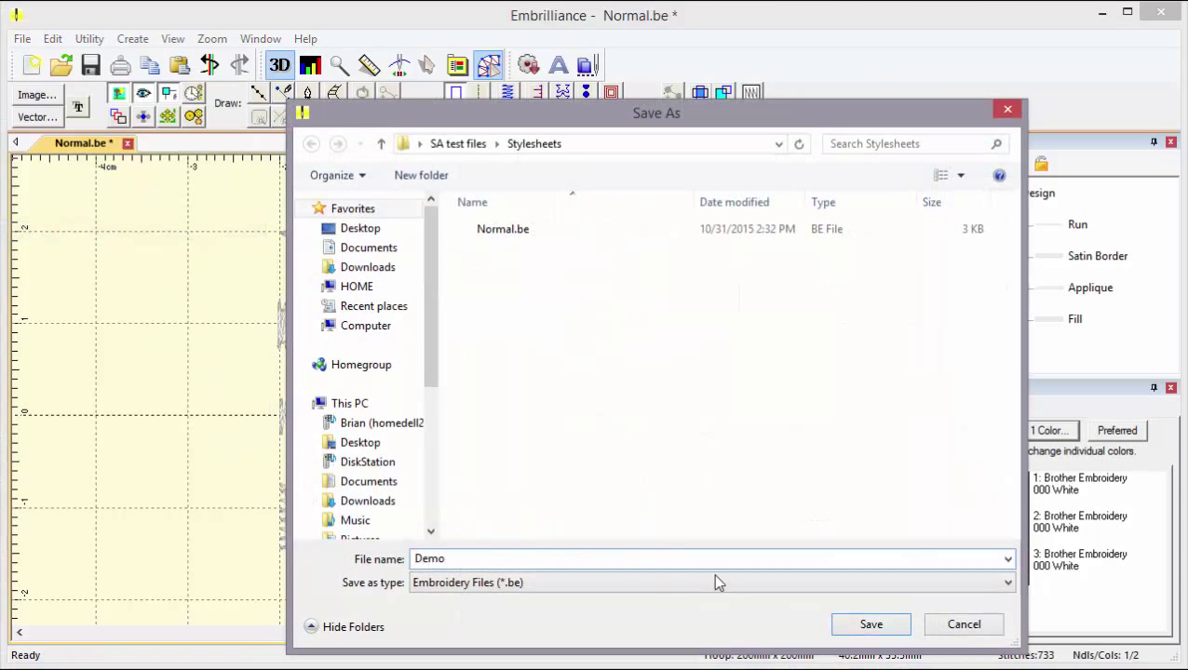
pyautogui.click(871, 624)
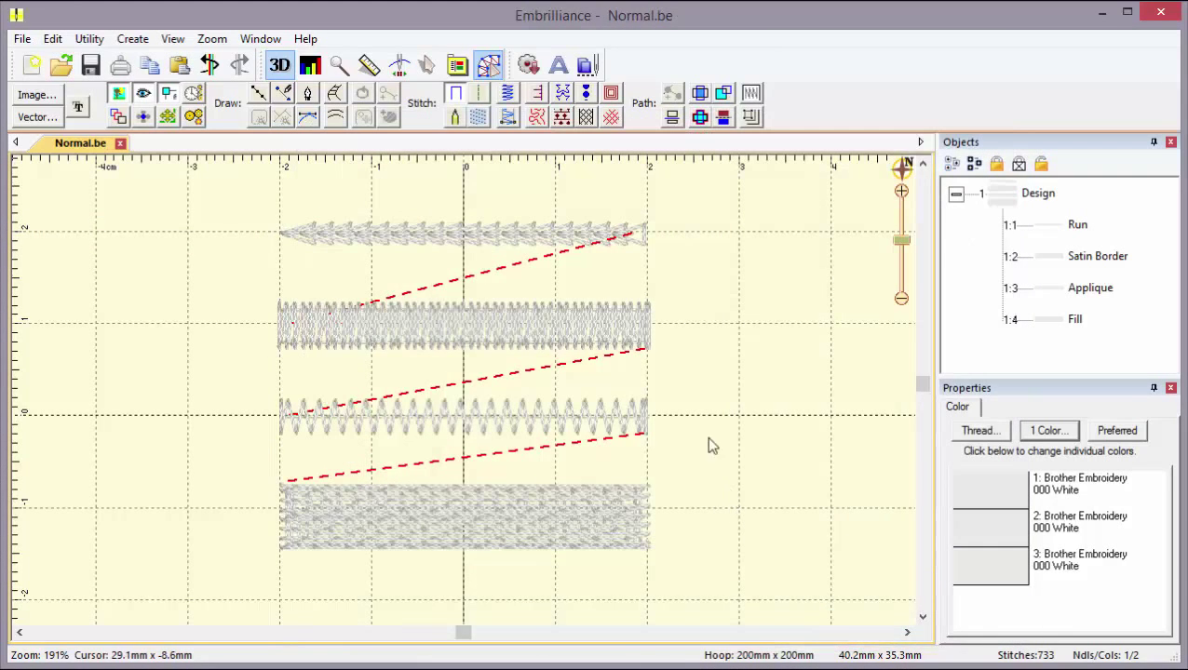
pyautogui.moveTo(659, 363)
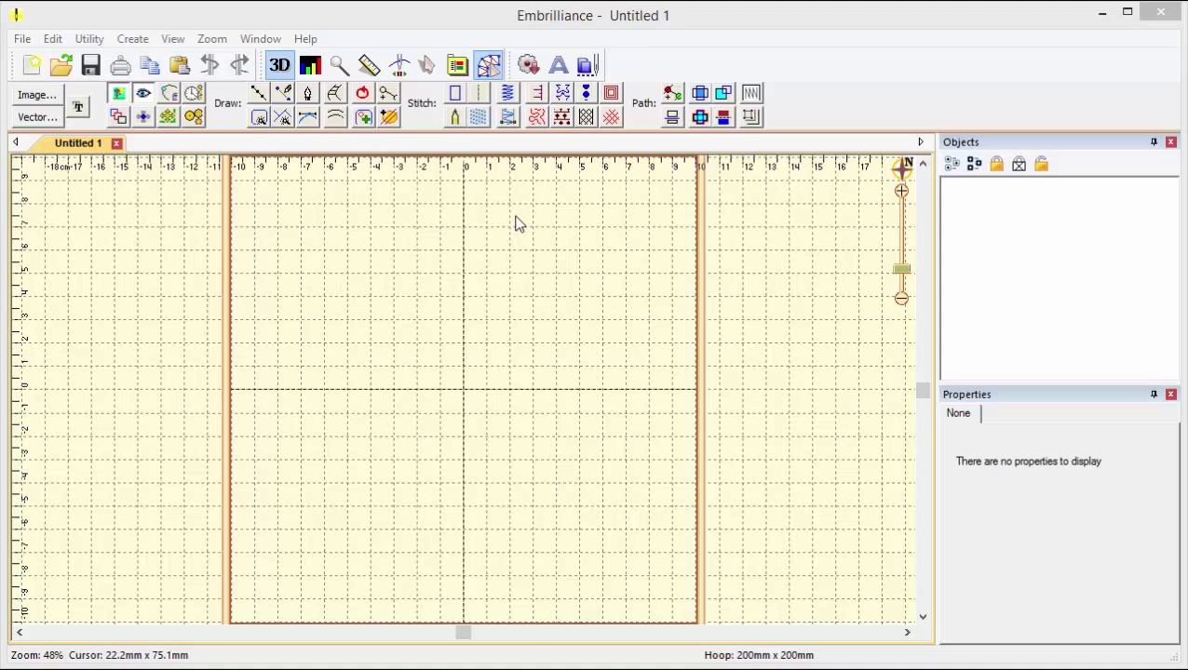
pyautogui.moveTo(495, 344)
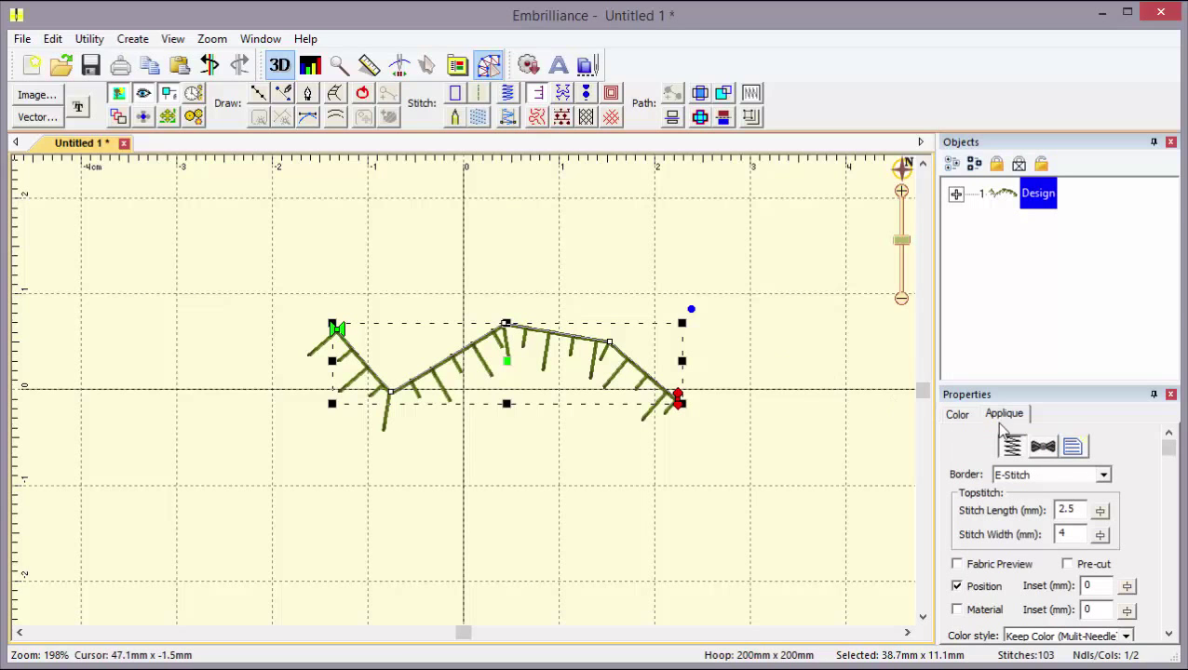
# Check that the test appliqué lists the Demo Style appliqué style among its saved styles
pyautogui.click(1072, 444)
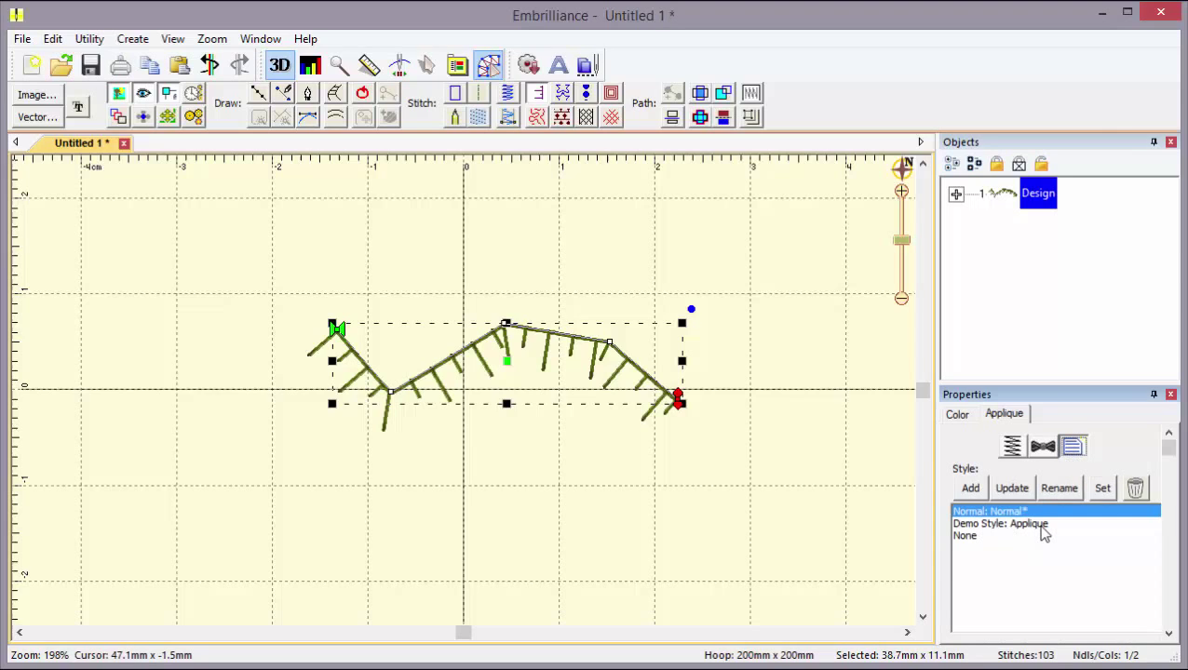
pyautogui.click(1000, 523)
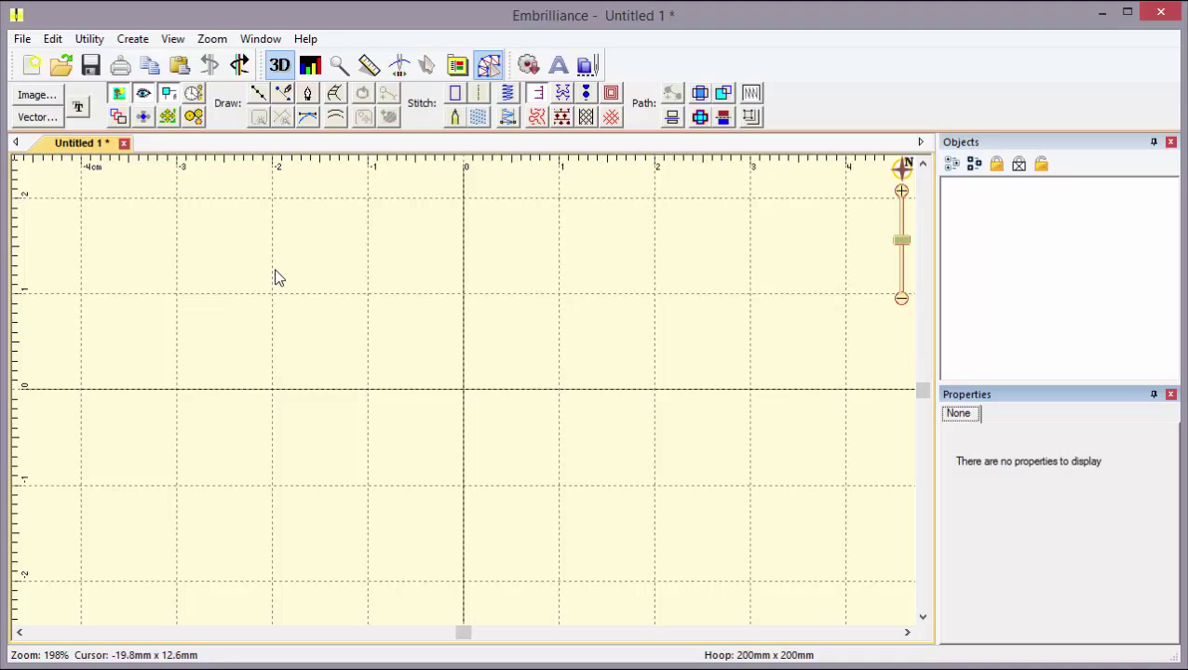
pyautogui.moveTo(190, 109)
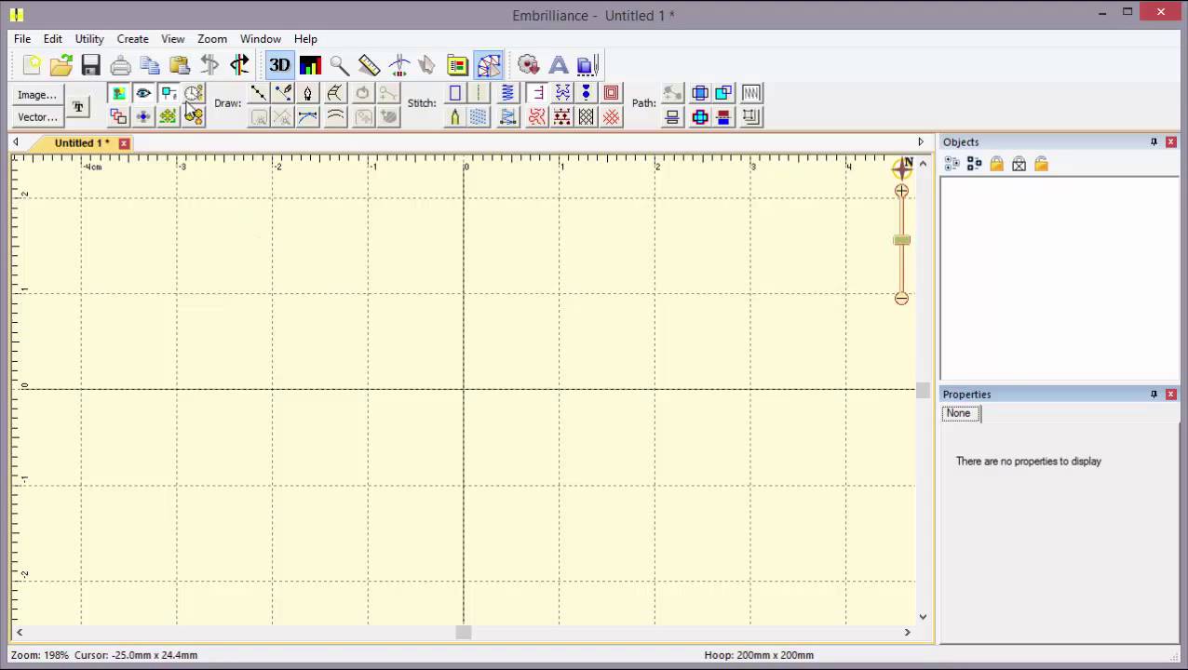
# Choose Demo Style in the Stylesheet dialog as the stylesheet for new objects and confirm
pyautogui.click(132, 37)
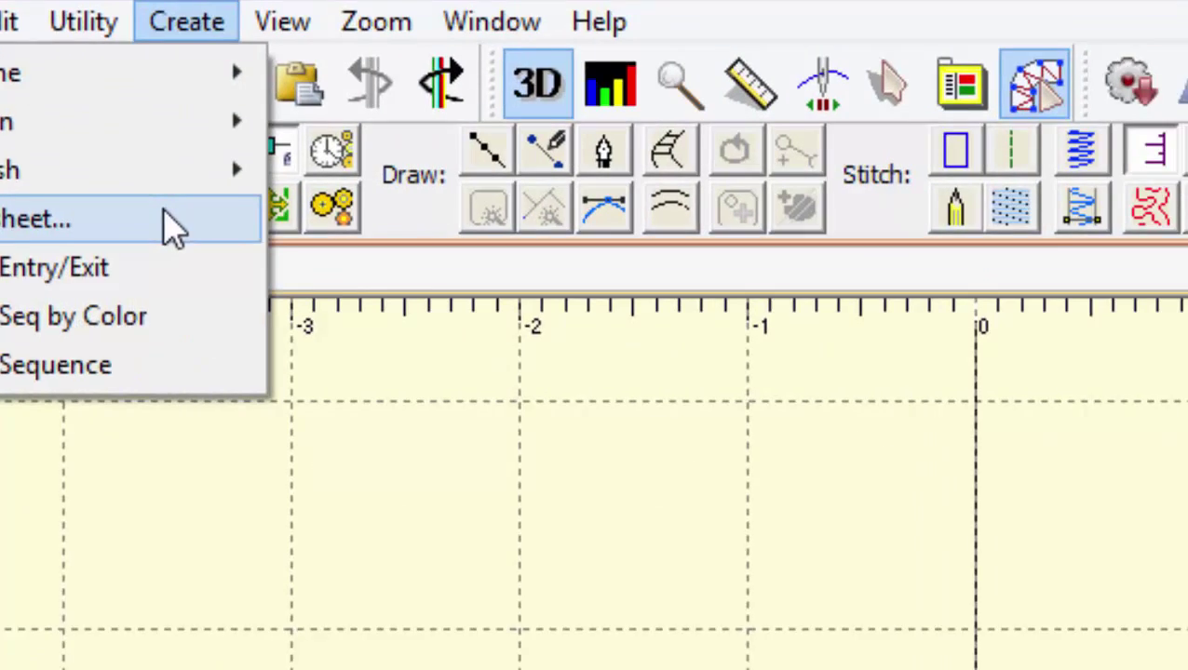
pyautogui.click(37, 220)
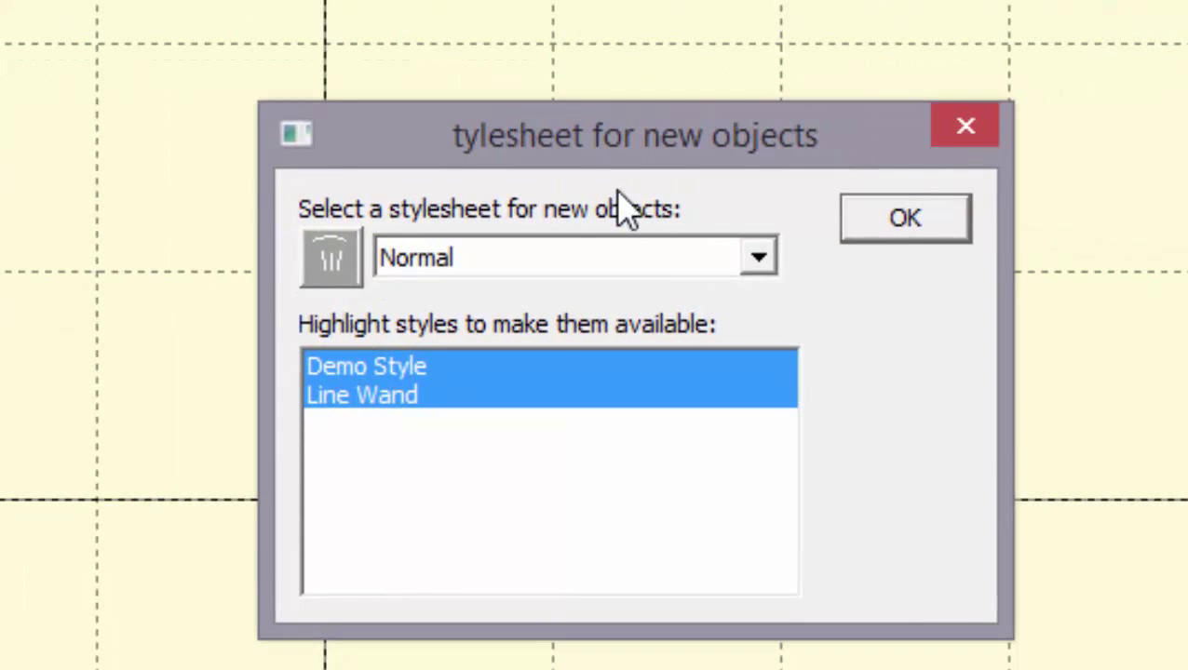
pyautogui.moveTo(316, 227)
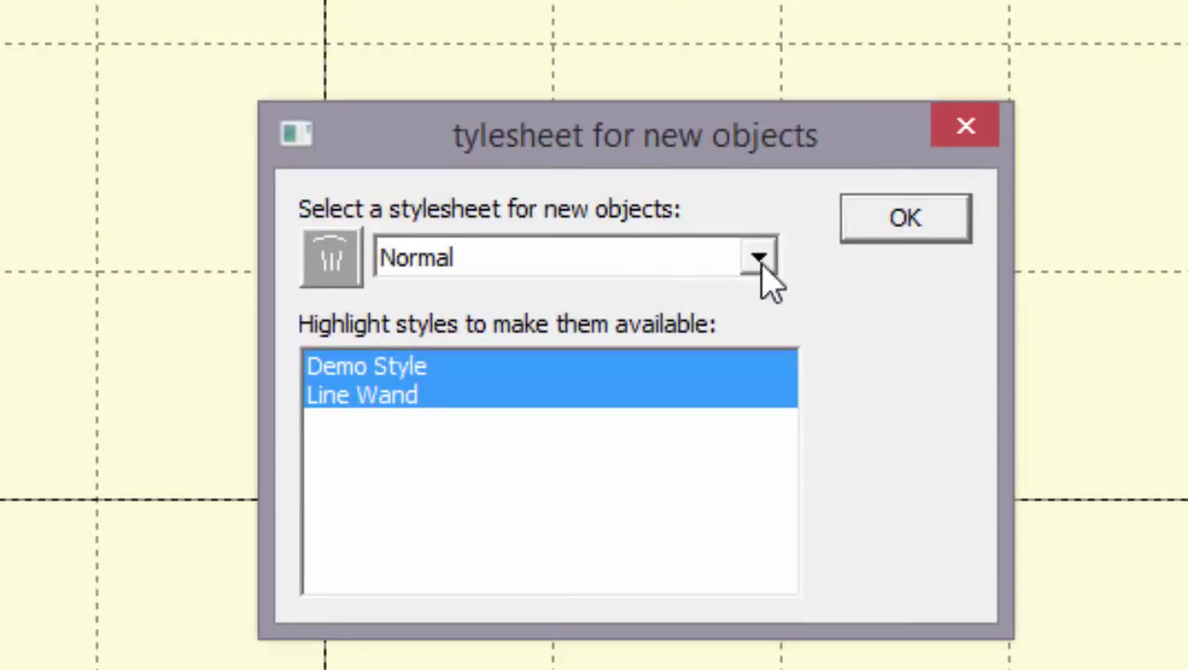
pyautogui.click(755, 257)
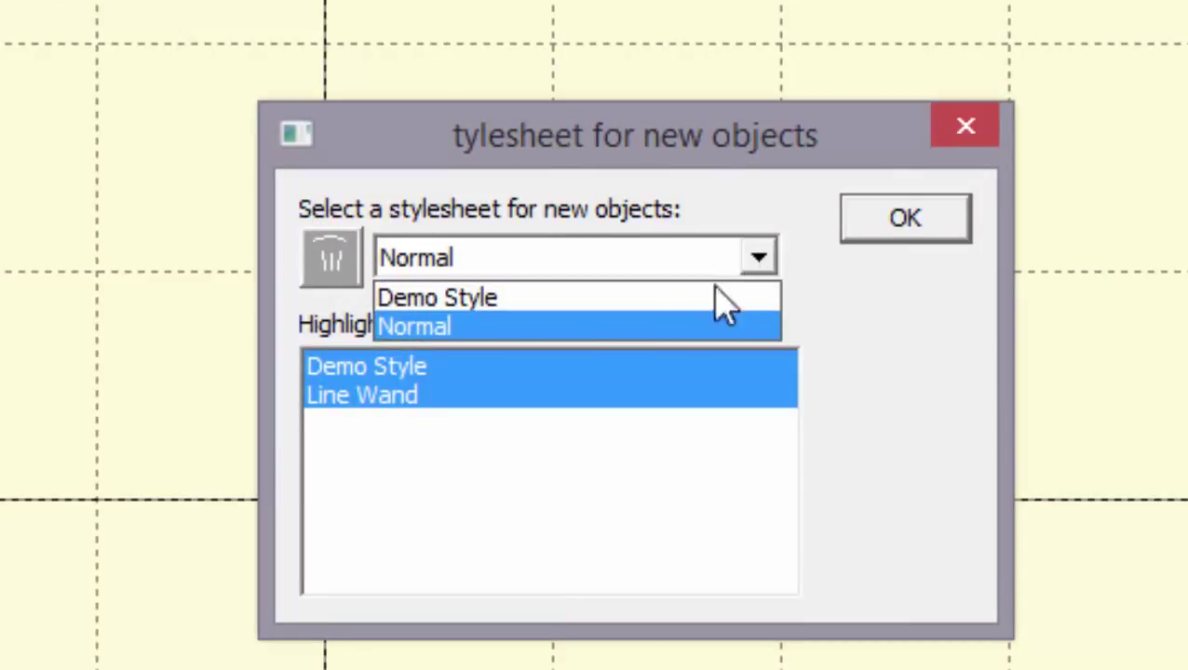
pyautogui.moveTo(481, 350)
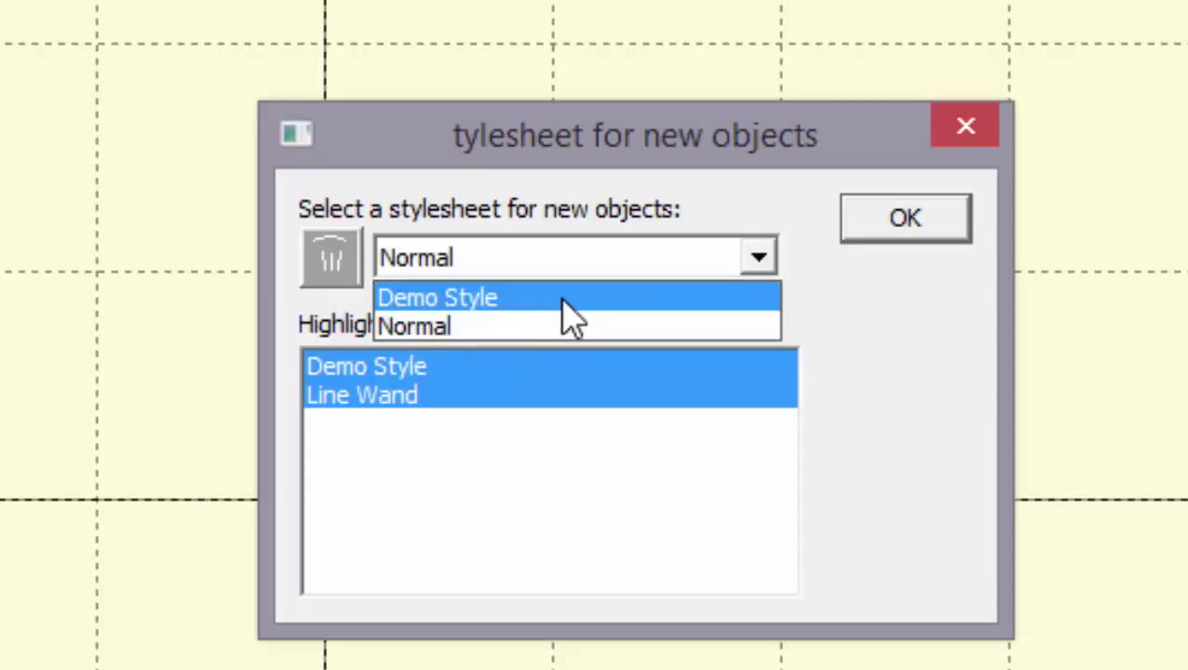
pyautogui.click(436, 298)
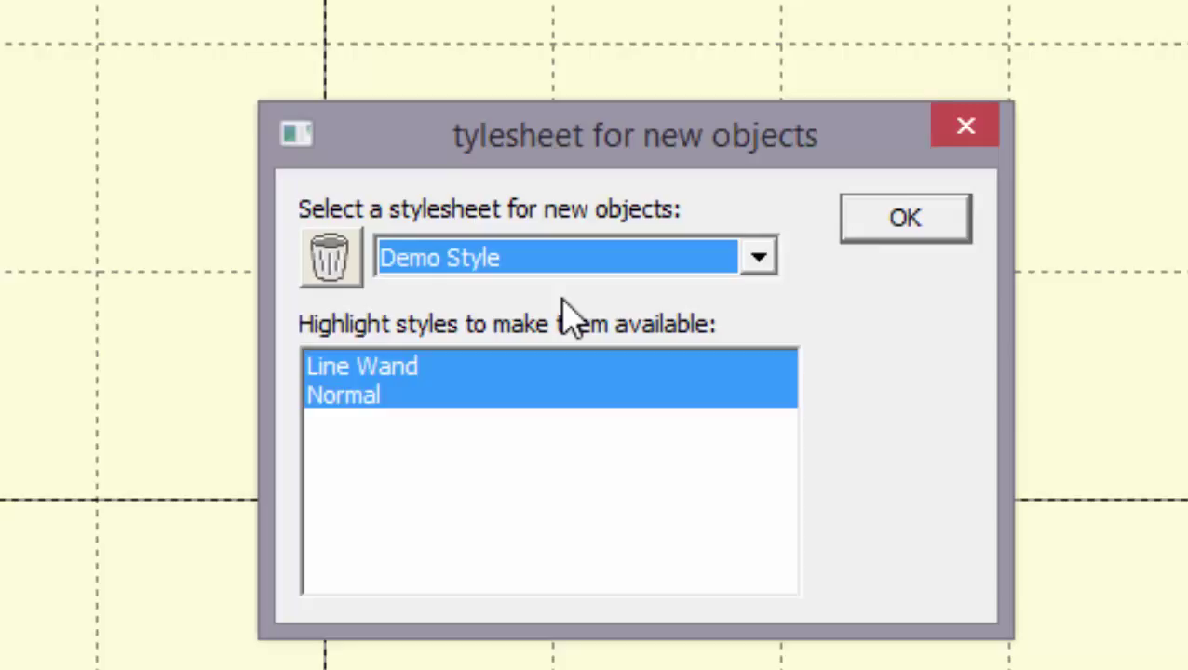
pyautogui.moveTo(931, 186)
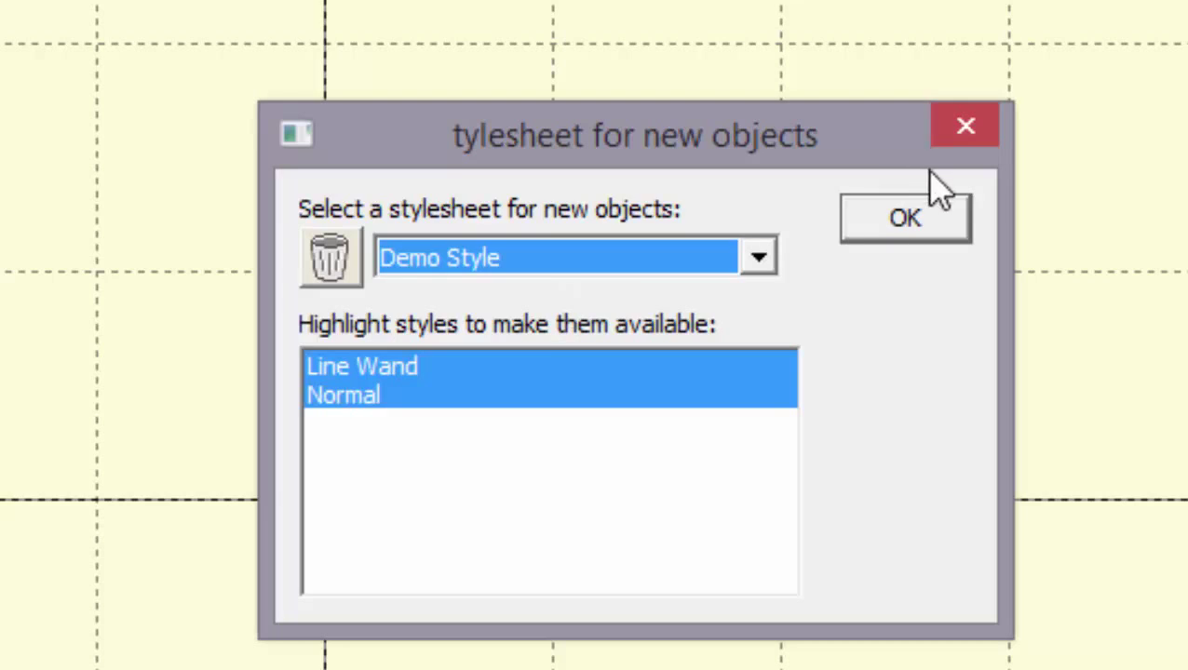
pyautogui.click(905, 216)
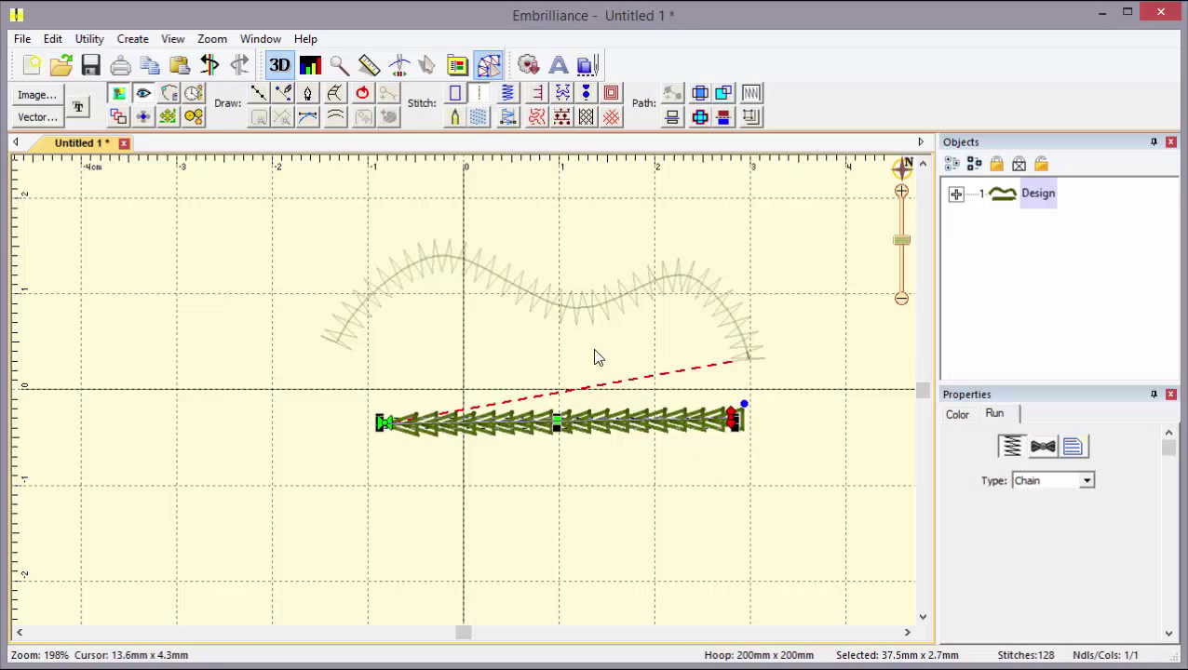
# Show that the new run line has Demo Style: Run applied alongside Normal and Line Wand options
pyautogui.click(1073, 447)
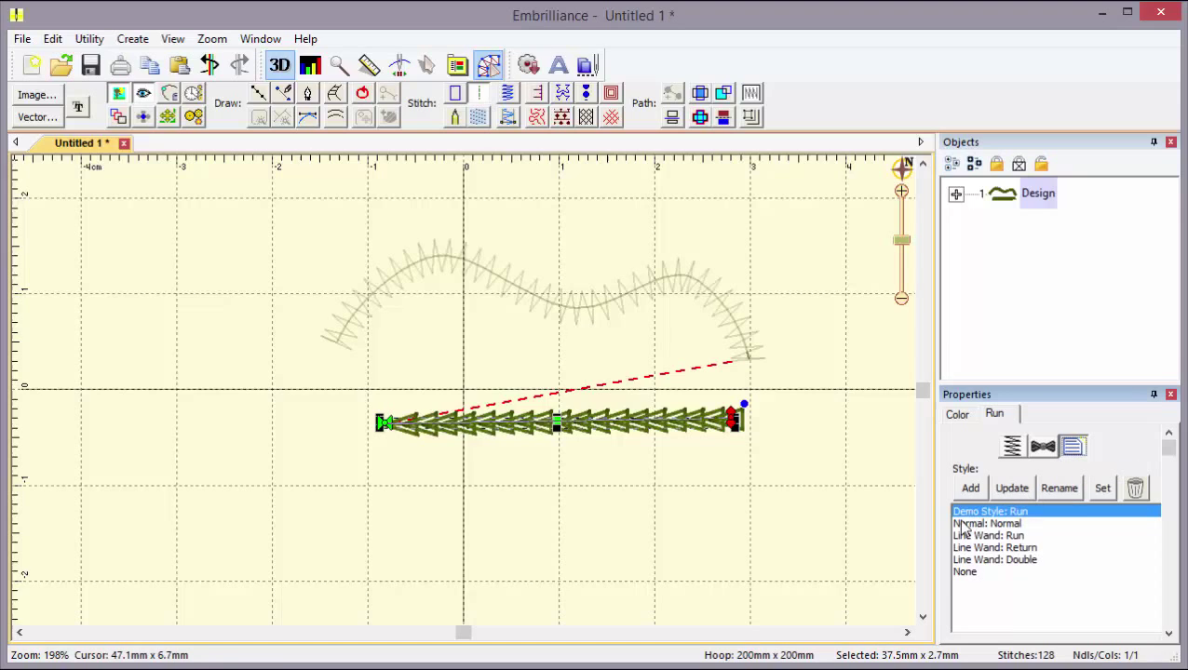
pyautogui.moveTo(1038, 519)
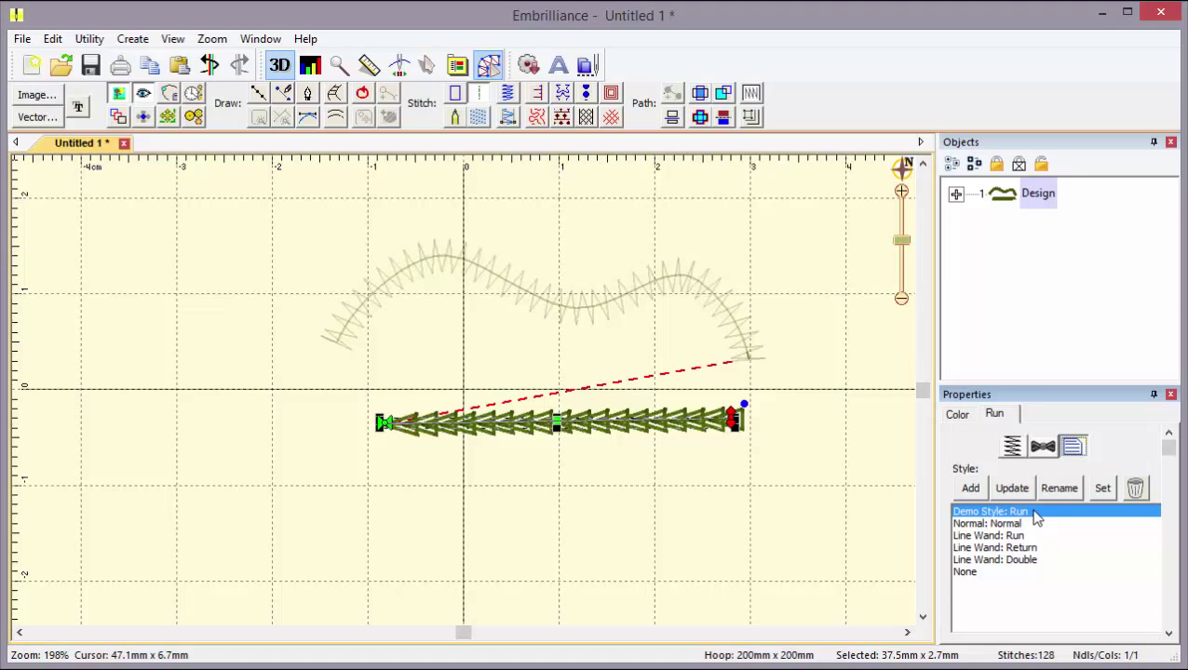
pyautogui.moveTo(421, 309)
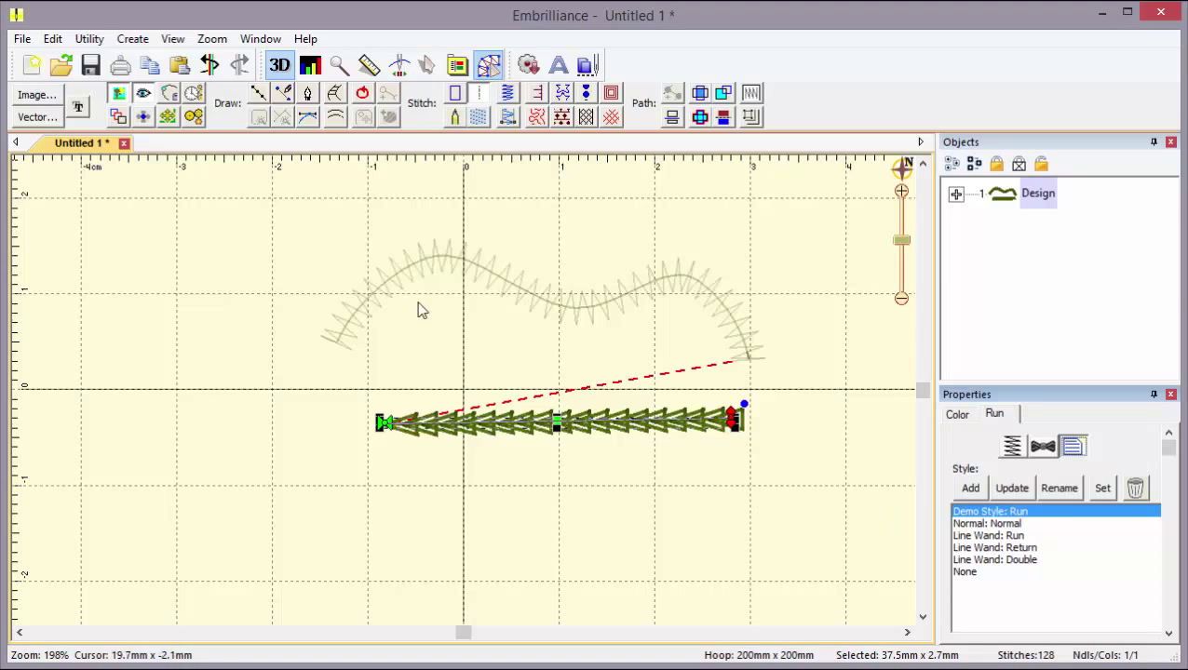
pyautogui.click(132, 37)
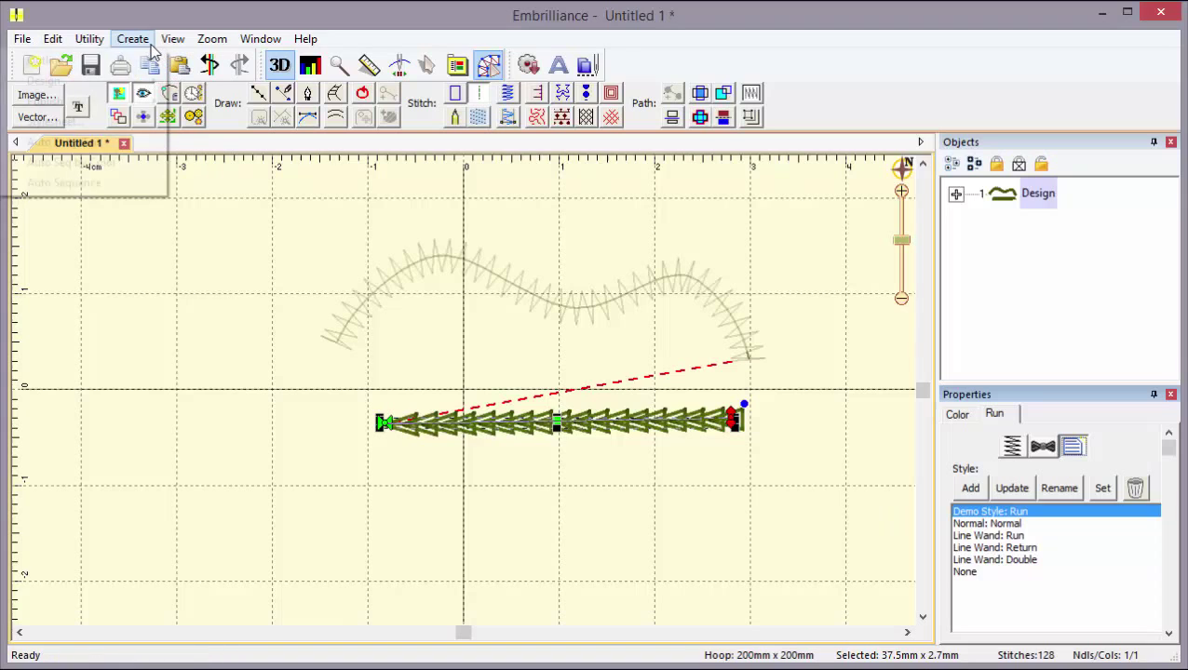
# Set Normal as the stylesheet for new objects in the Stylesheet dialog and confirm
pyautogui.click(63, 182)
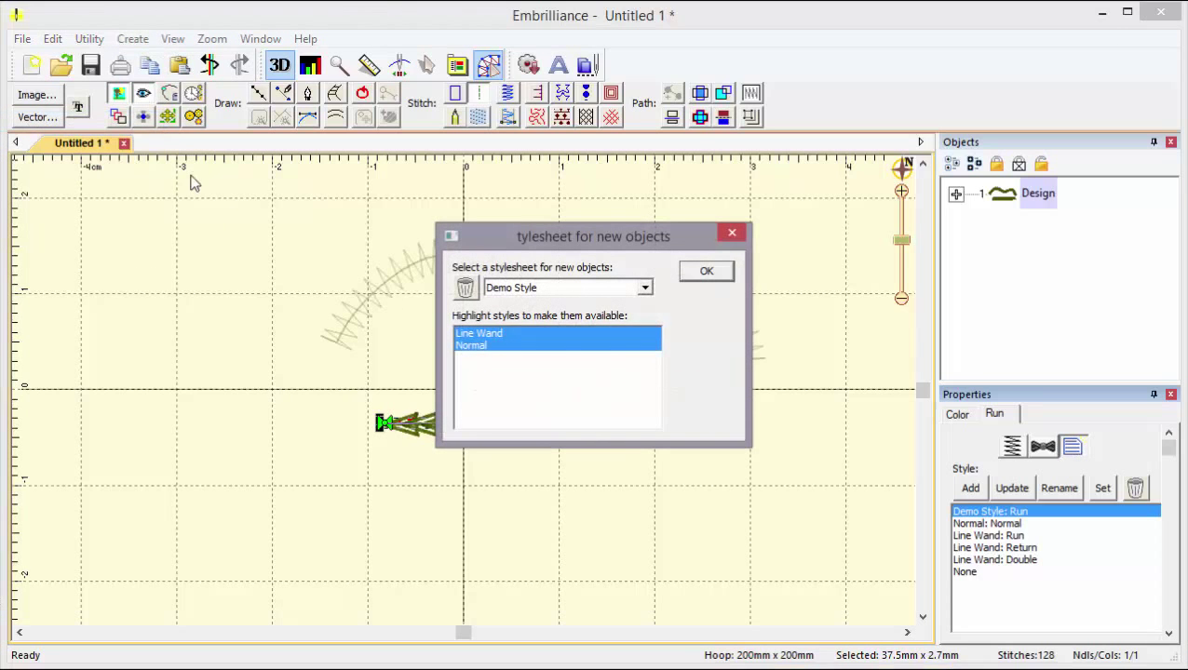
pyautogui.click(644, 287)
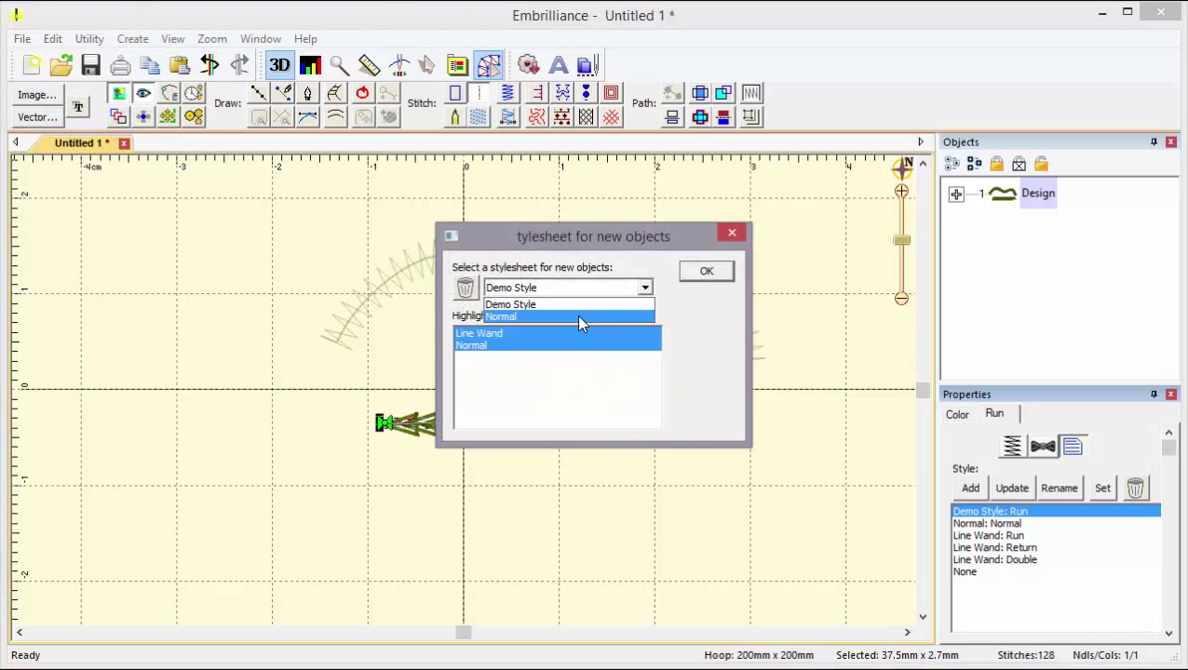
pyautogui.click(501, 317)
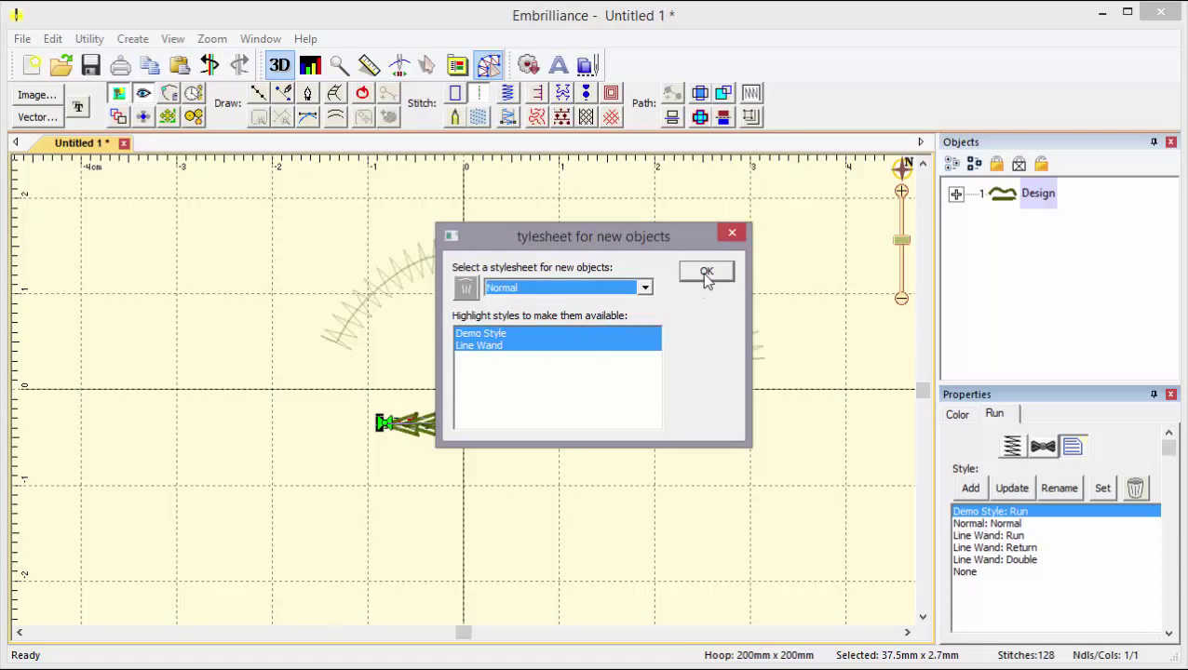
pyautogui.click(706, 272)
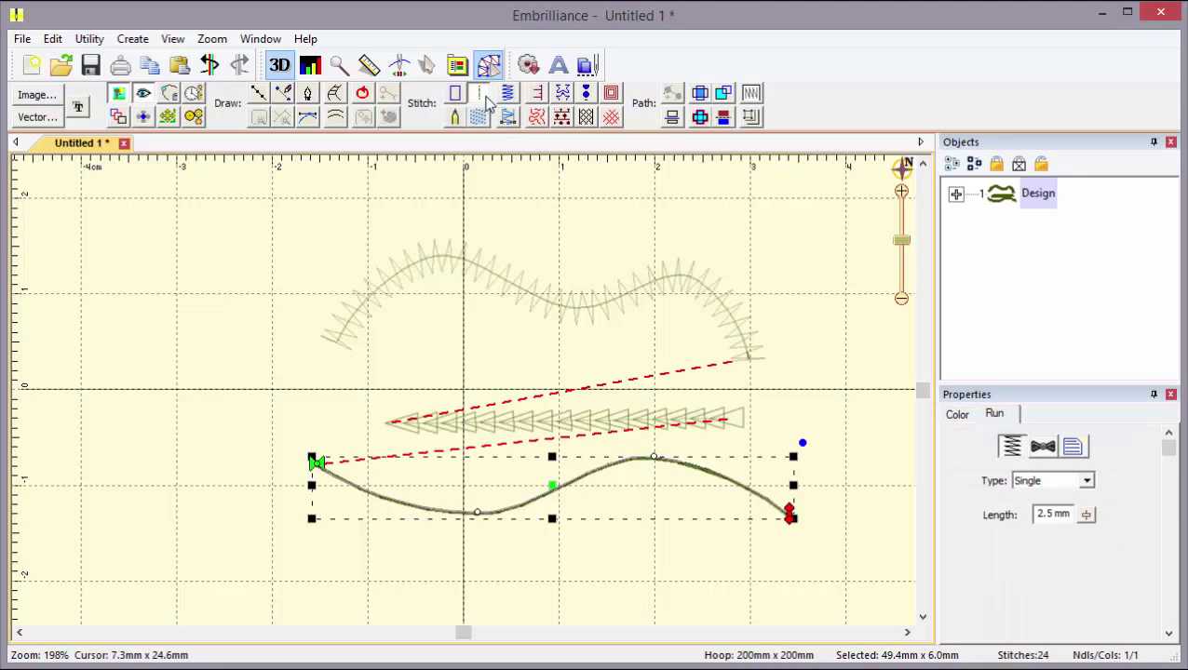
# Show the wavy run curve's quick styles listing Normal, Demo Style and Line Wand, then start a new page
pyautogui.click(1072, 447)
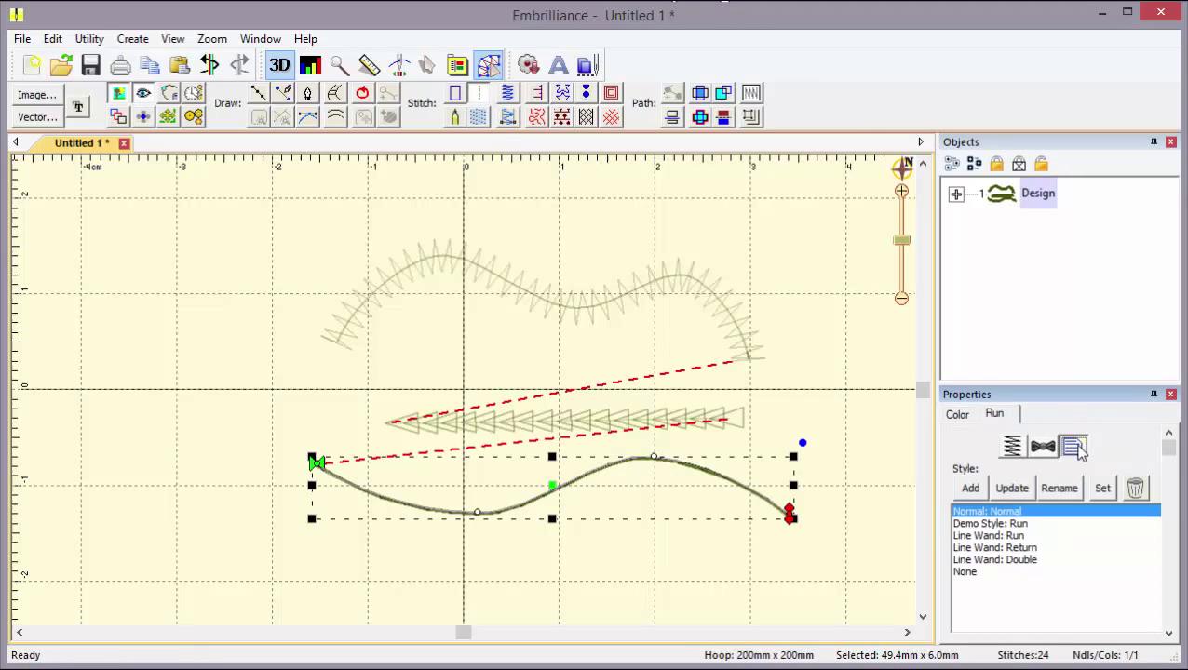
pyautogui.moveTo(1076, 446)
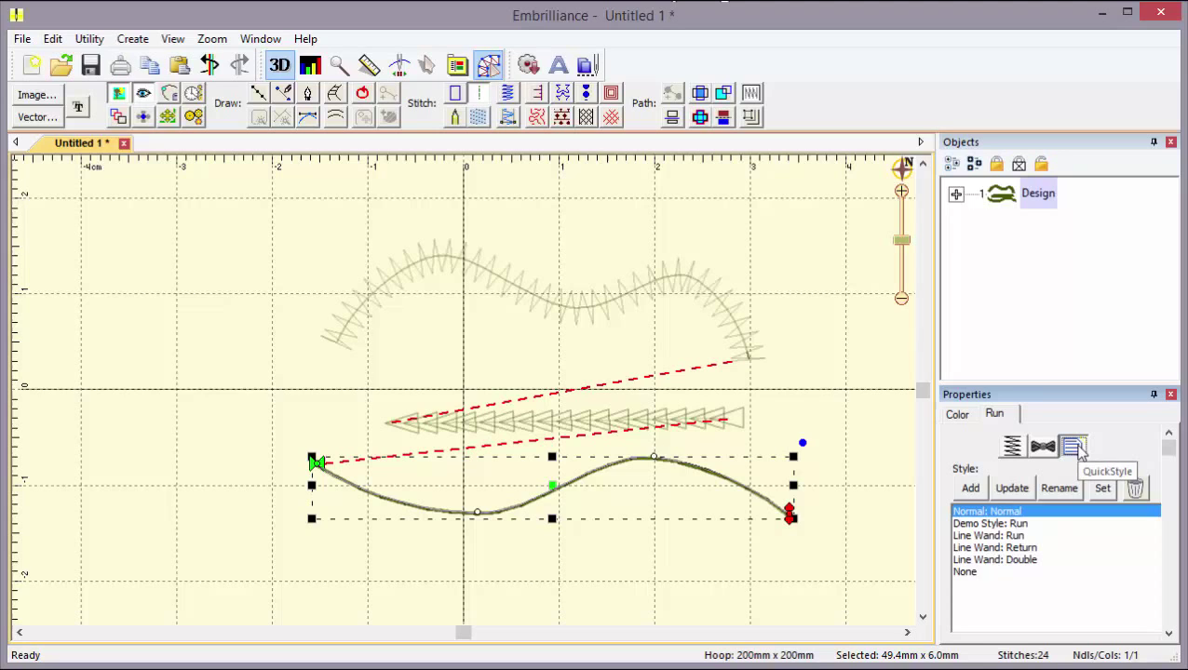
pyautogui.click(30, 63)
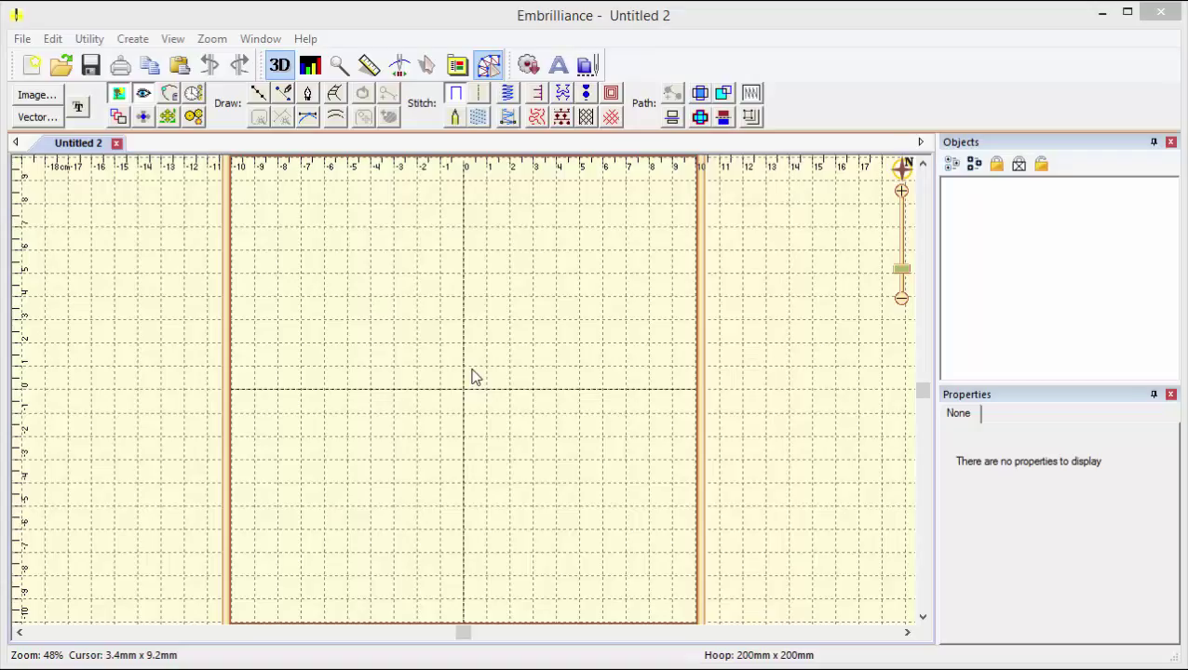
pyautogui.moveTo(473, 309)
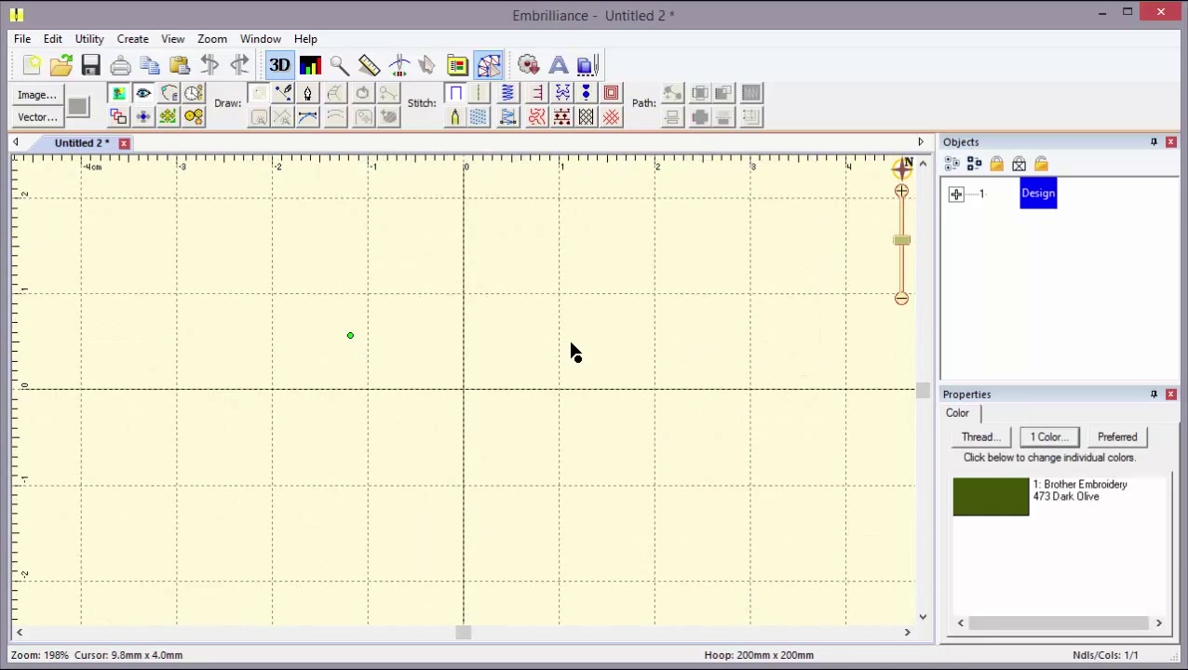
# Draw a straight run line across the Untitled 2 page and show its quick styles with Normal applied
pyautogui.moveTo(350, 335); pyautogui.dragTo(585, 339)
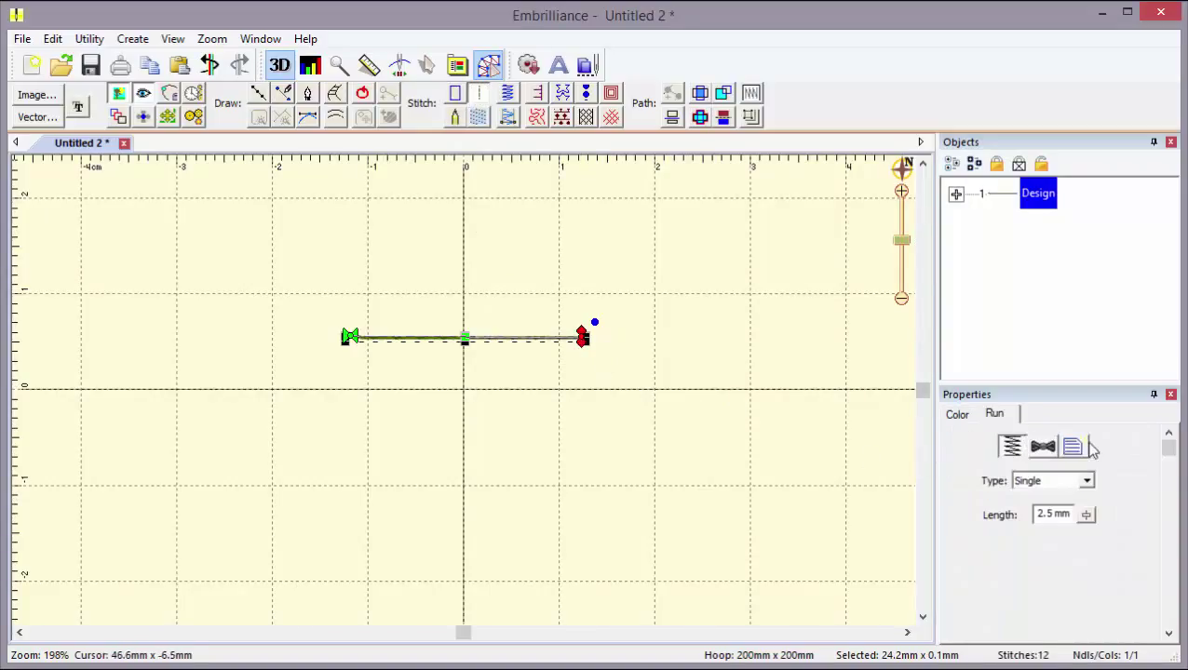
pyautogui.click(1072, 446)
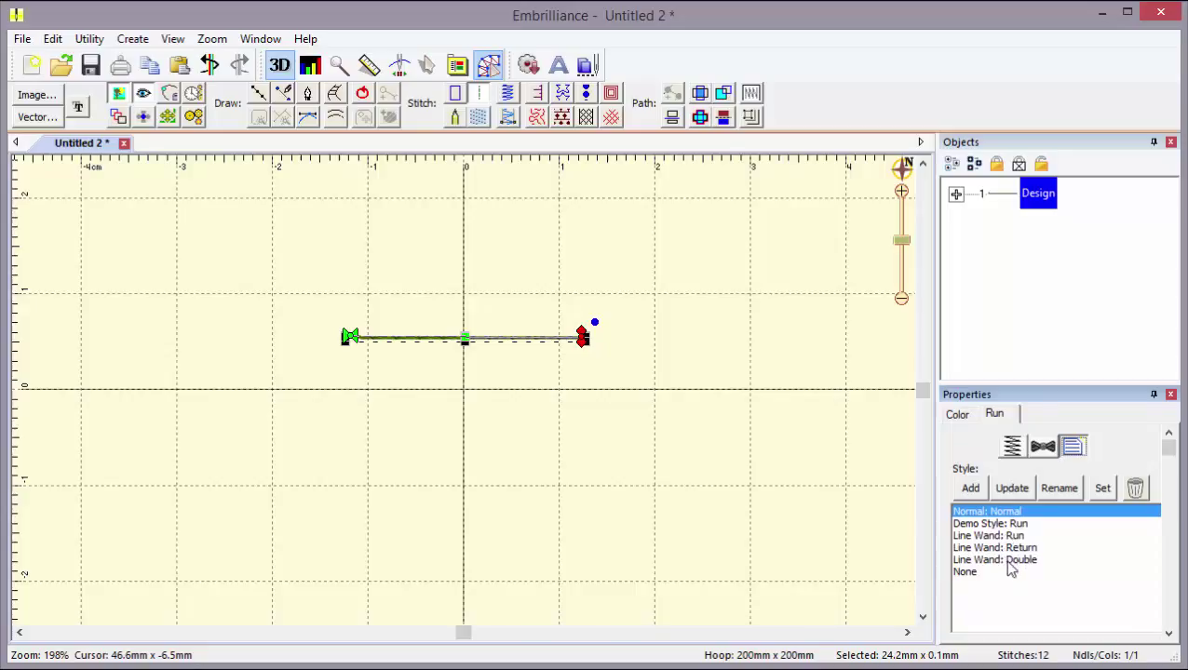
pyautogui.moveTo(996, 577)
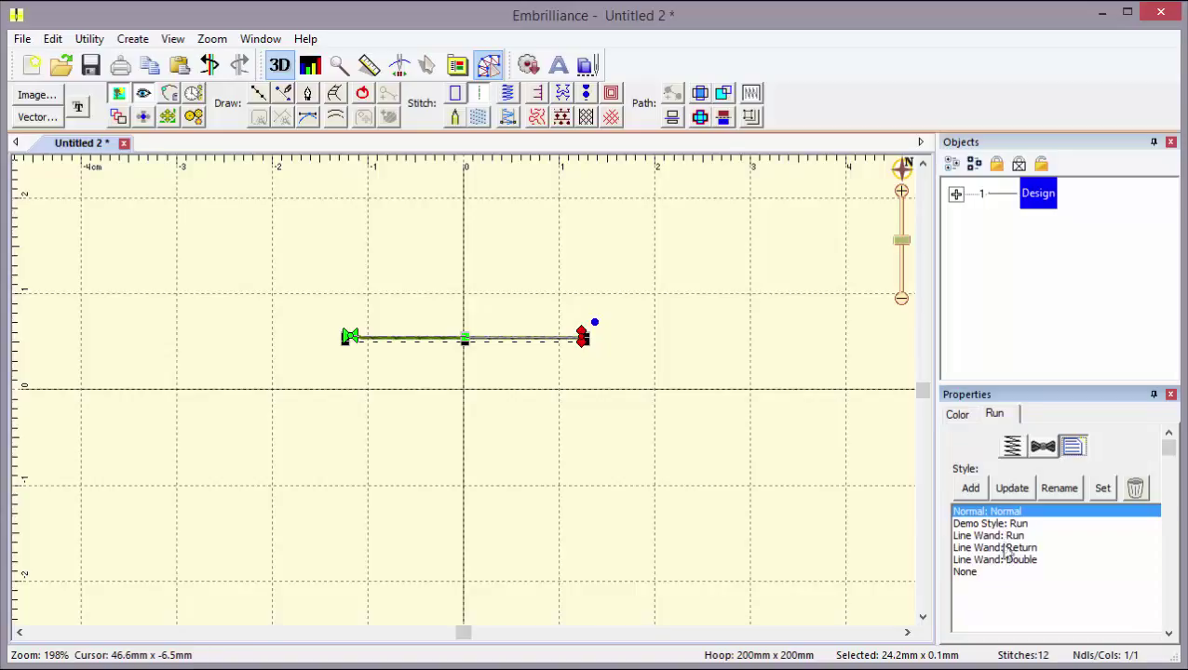
pyautogui.moveTo(1009, 562)
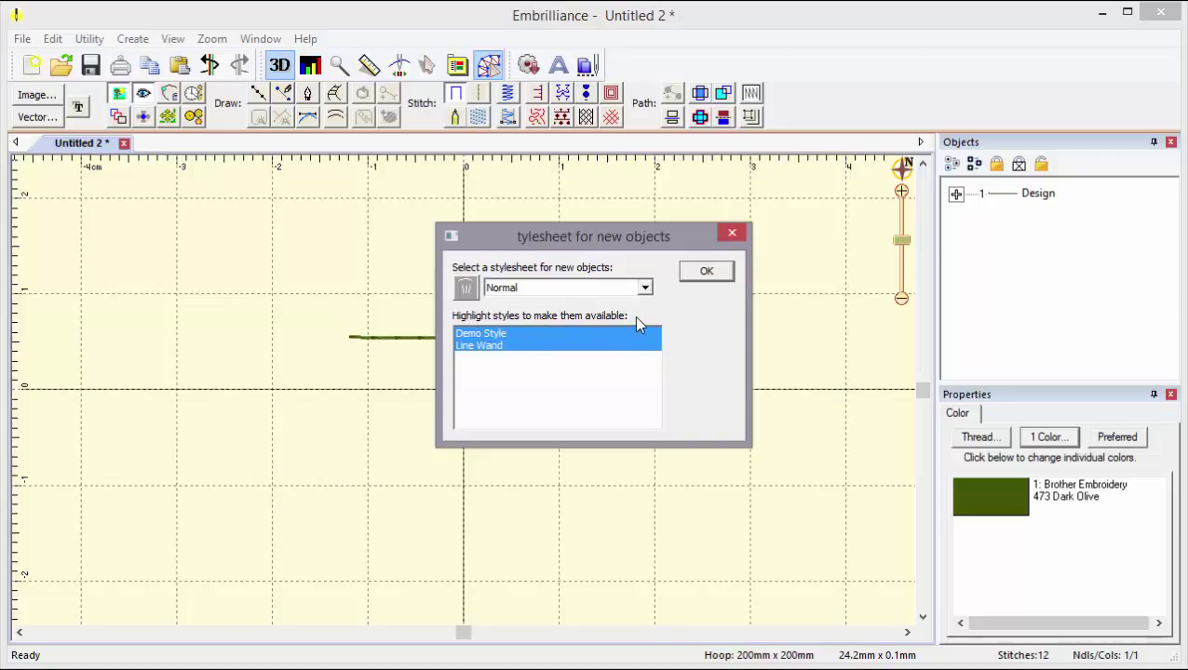
# Deselect Line Wand in the Stylesheet dialog so the run line offers only Normal, Demo Style: Run and None
pyautogui.click(644, 286)
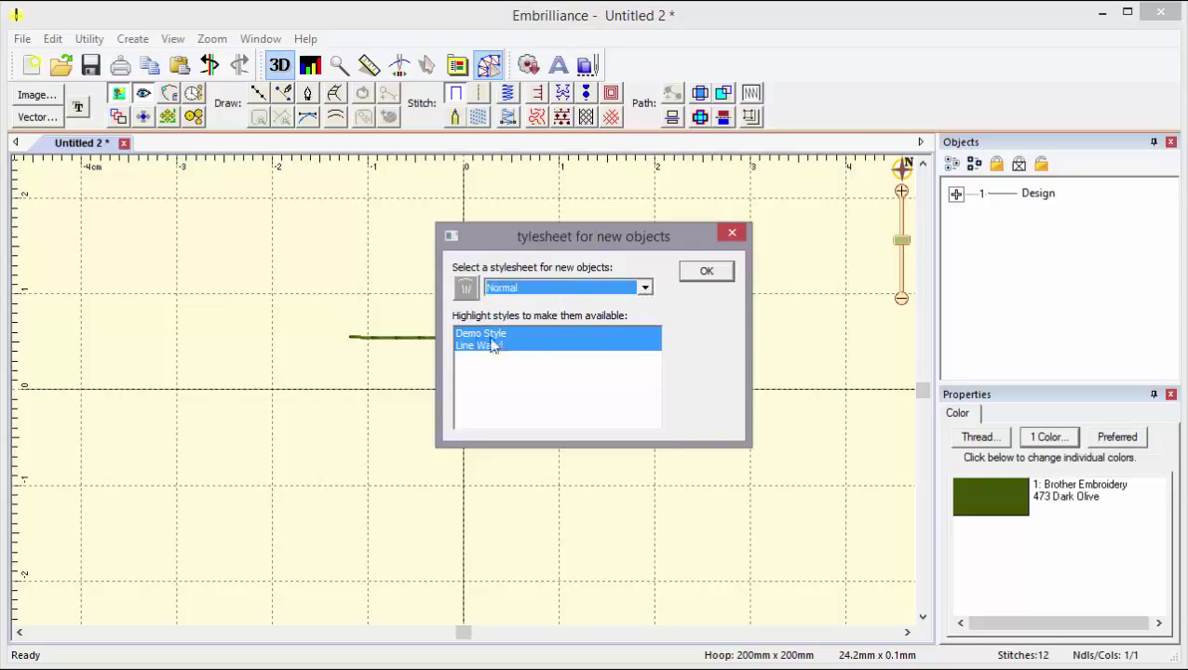
pyautogui.moveTo(473, 358)
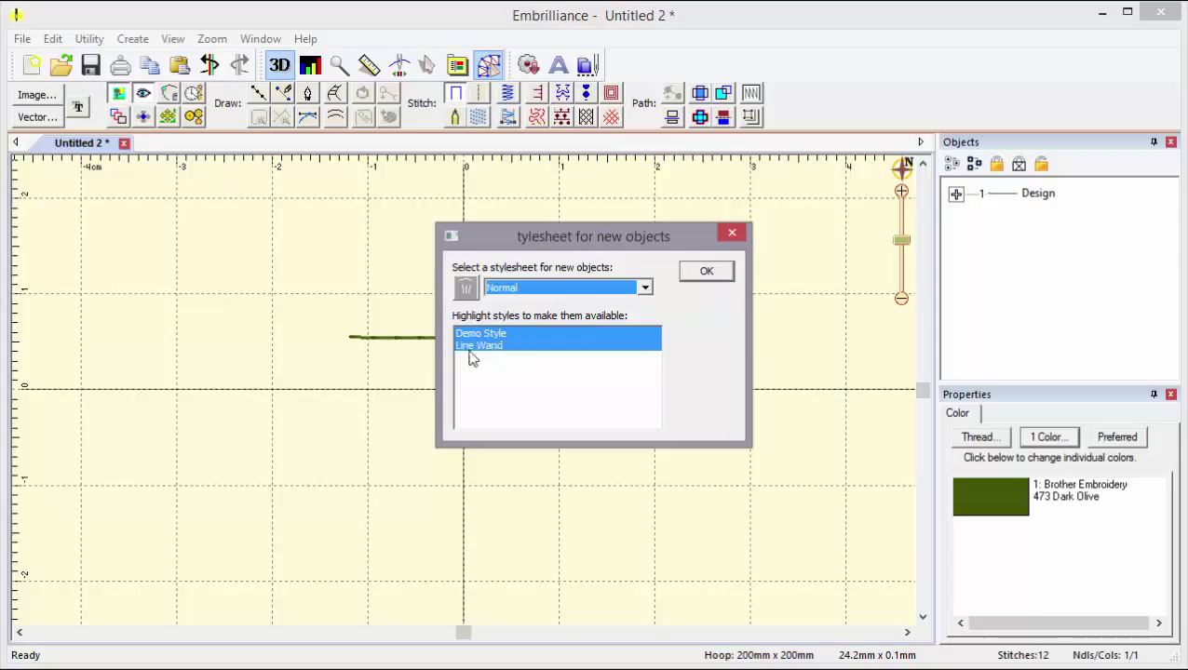
pyautogui.moveTo(518, 376)
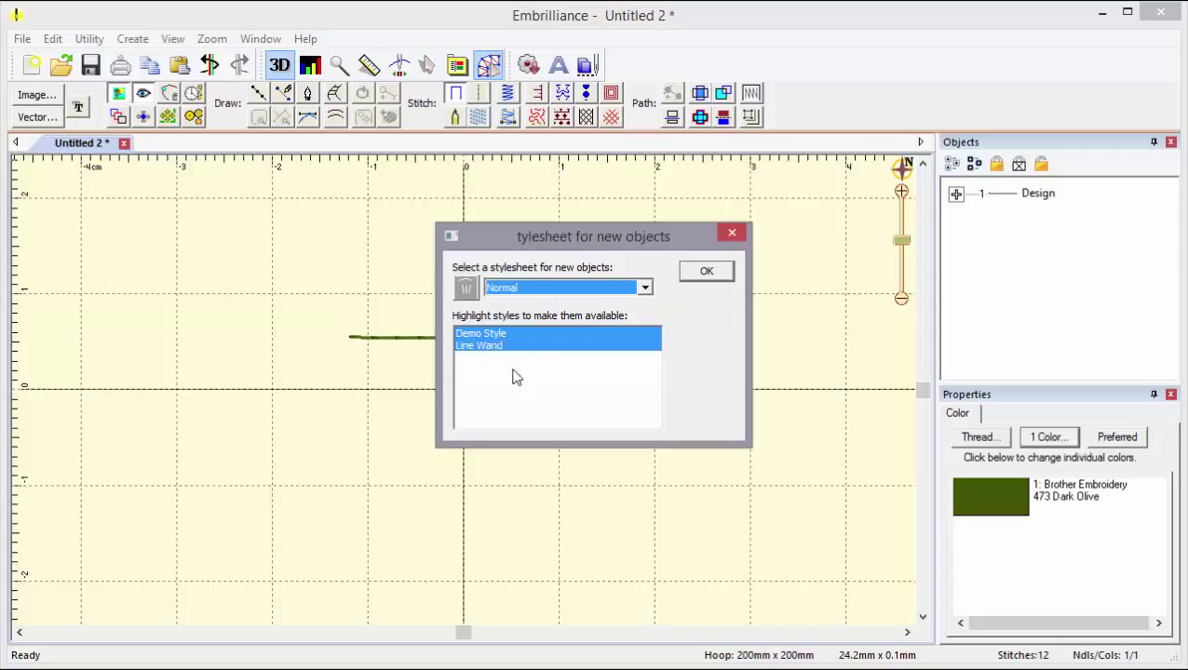
pyautogui.click(480, 331)
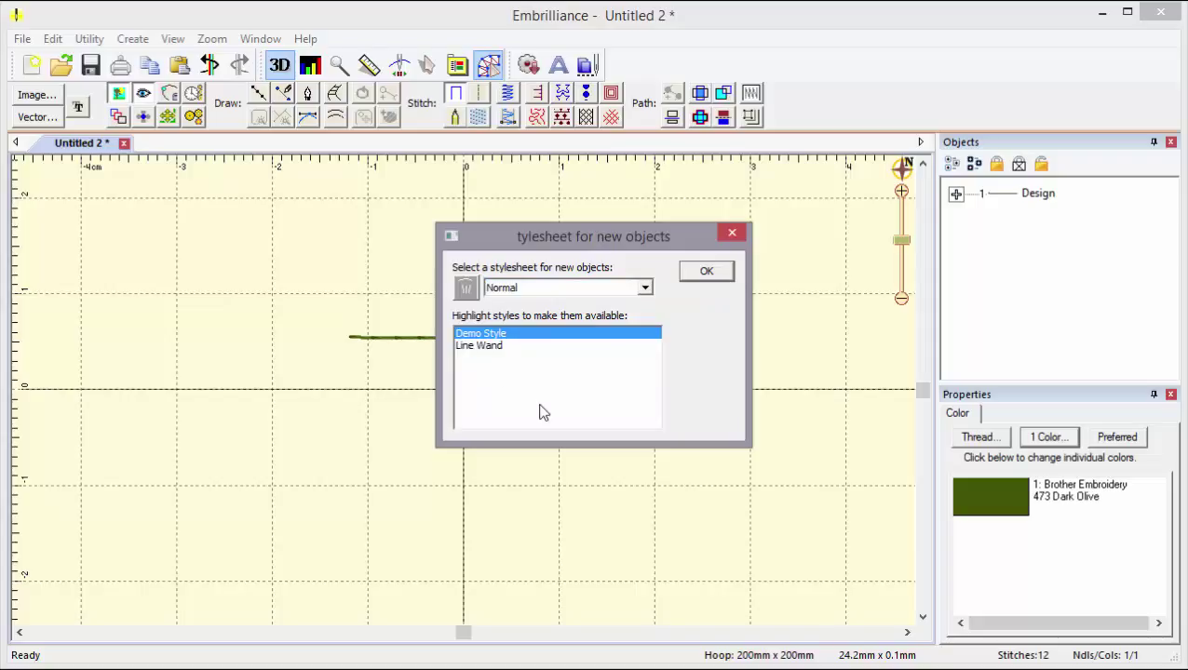
pyautogui.click(705, 271)
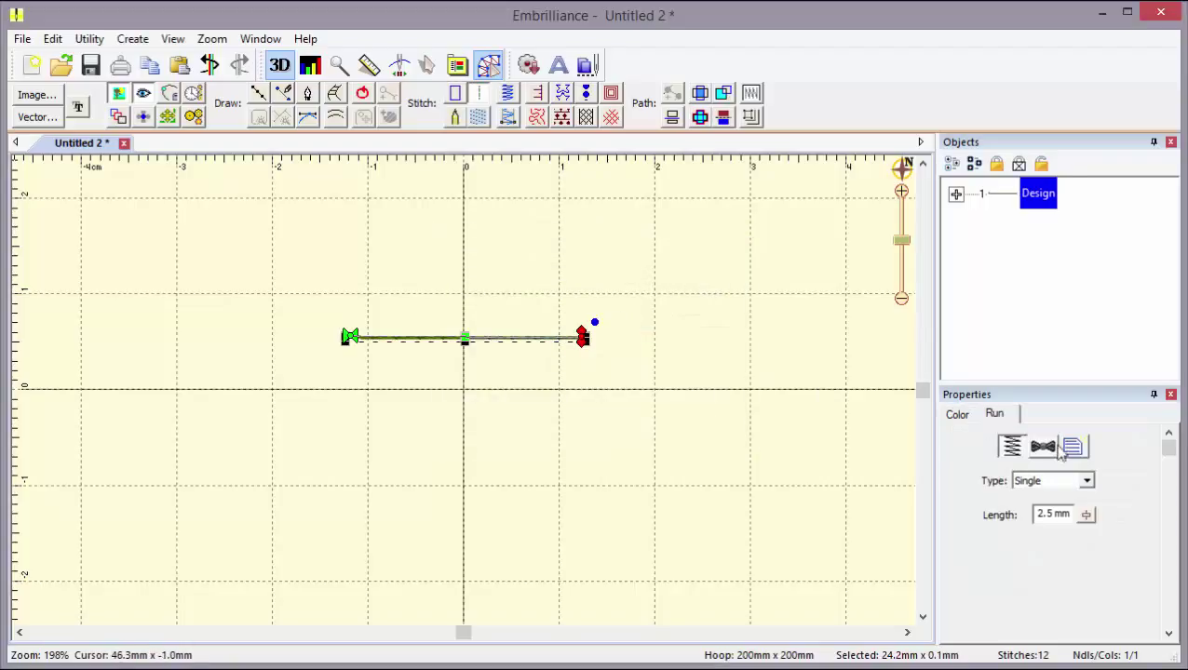
pyautogui.click(1072, 447)
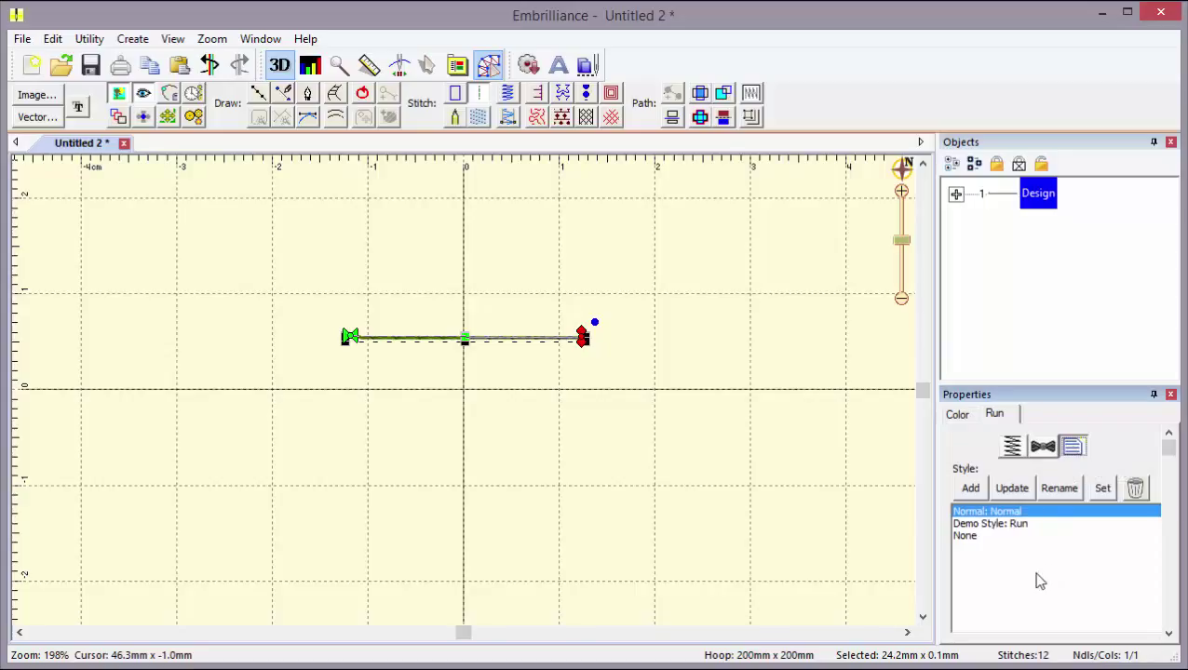
pyautogui.moveTo(782, 482)
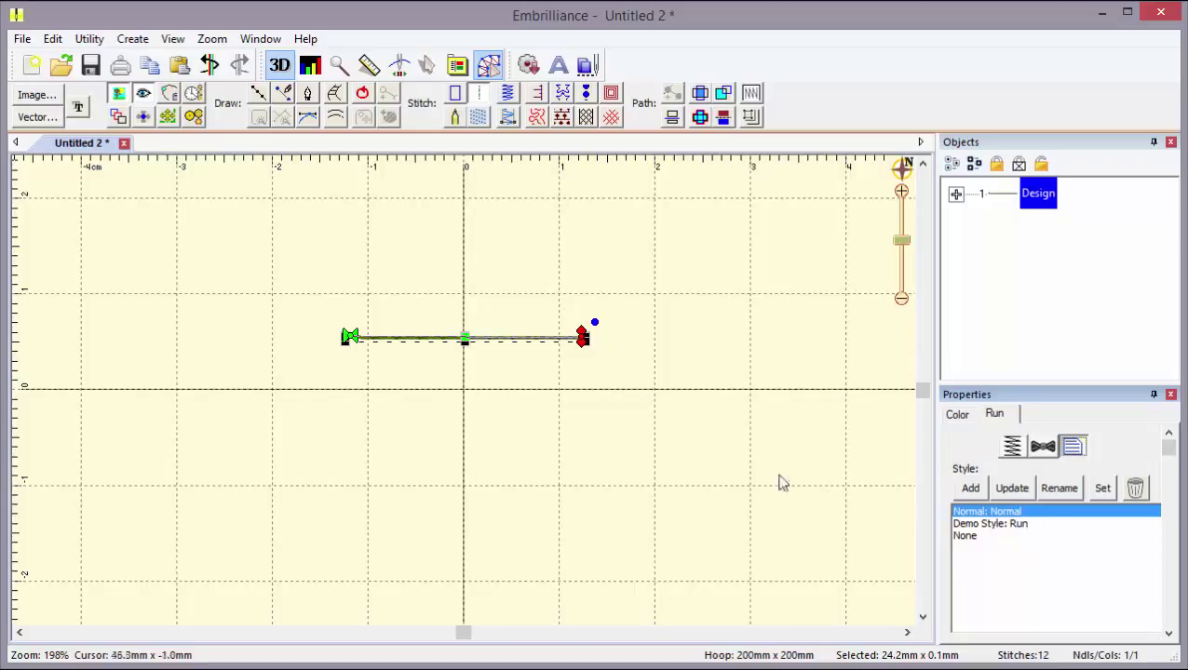
pyautogui.click(132, 37)
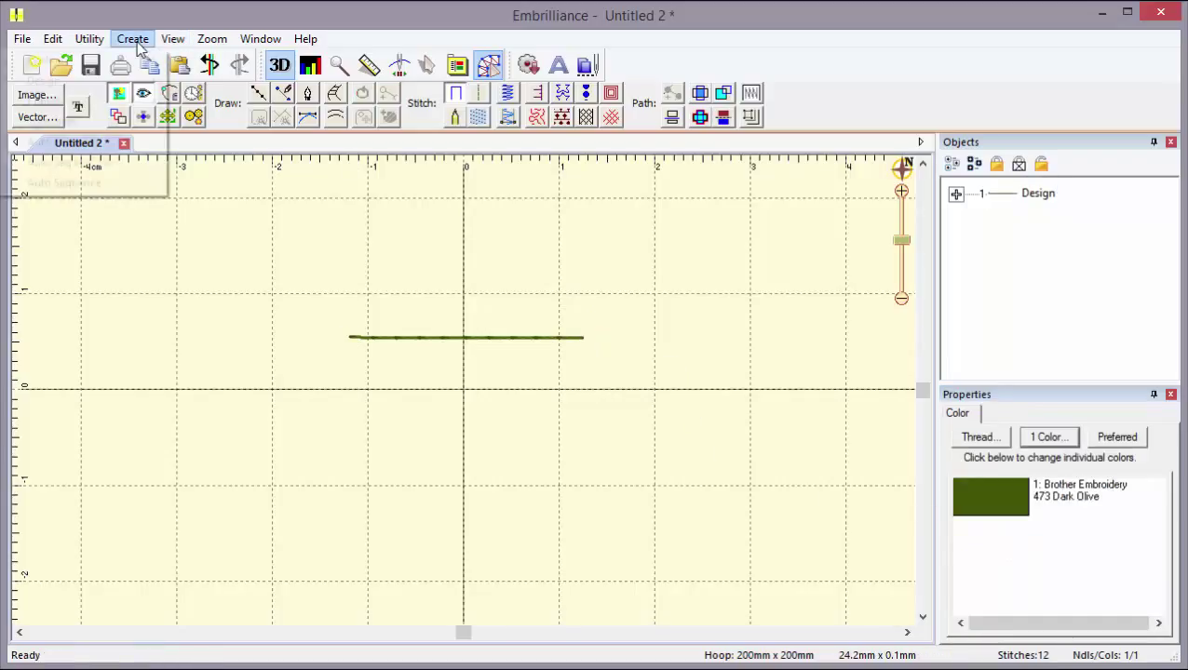
# Make Line Wand the only offered stylesheet so the run line lists Normal, Line Wand Run, Return, Double and None
pyautogui.click(133, 38)
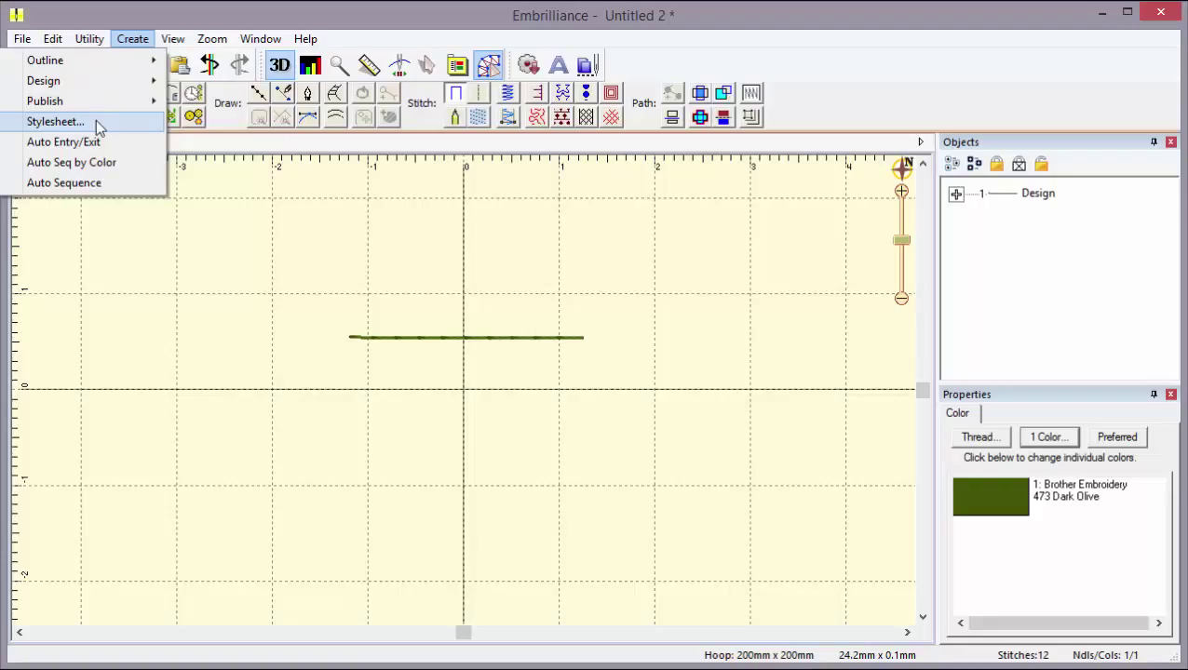
pyautogui.click(56, 121)
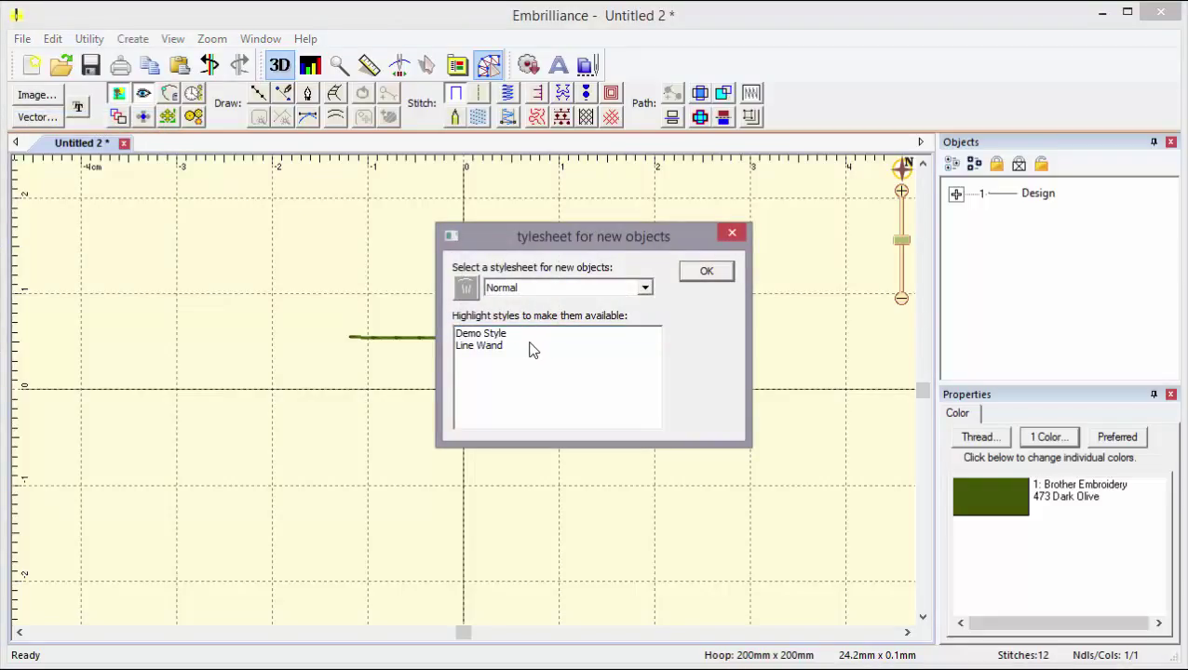
pyautogui.click(479, 344)
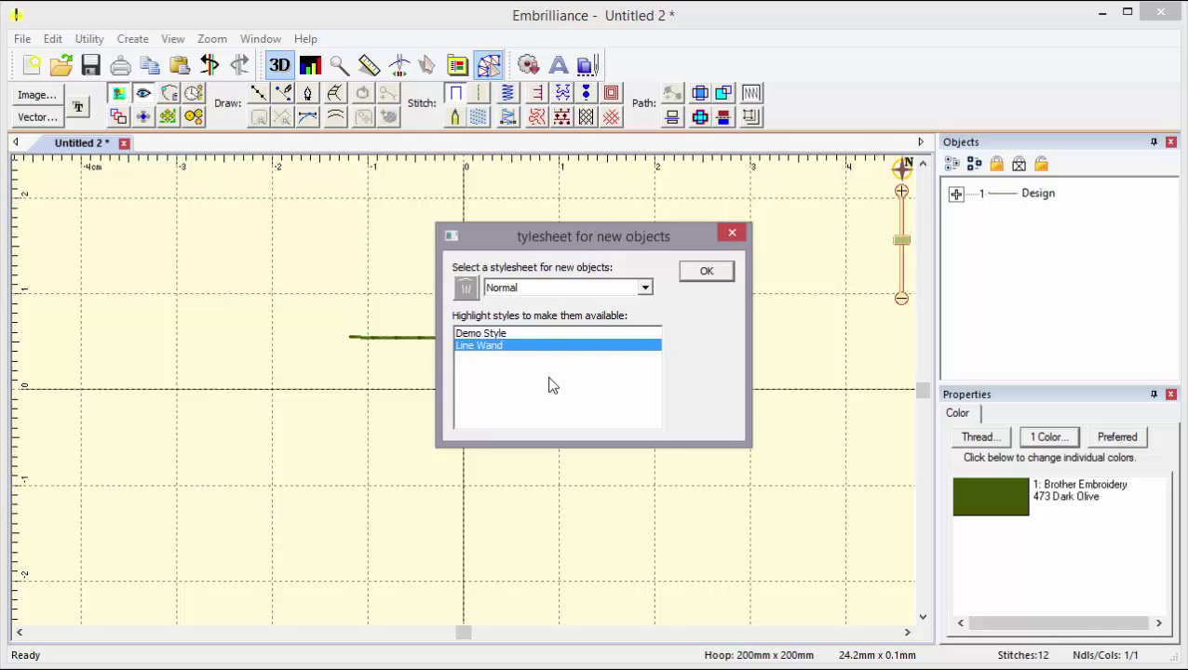
pyautogui.click(706, 272)
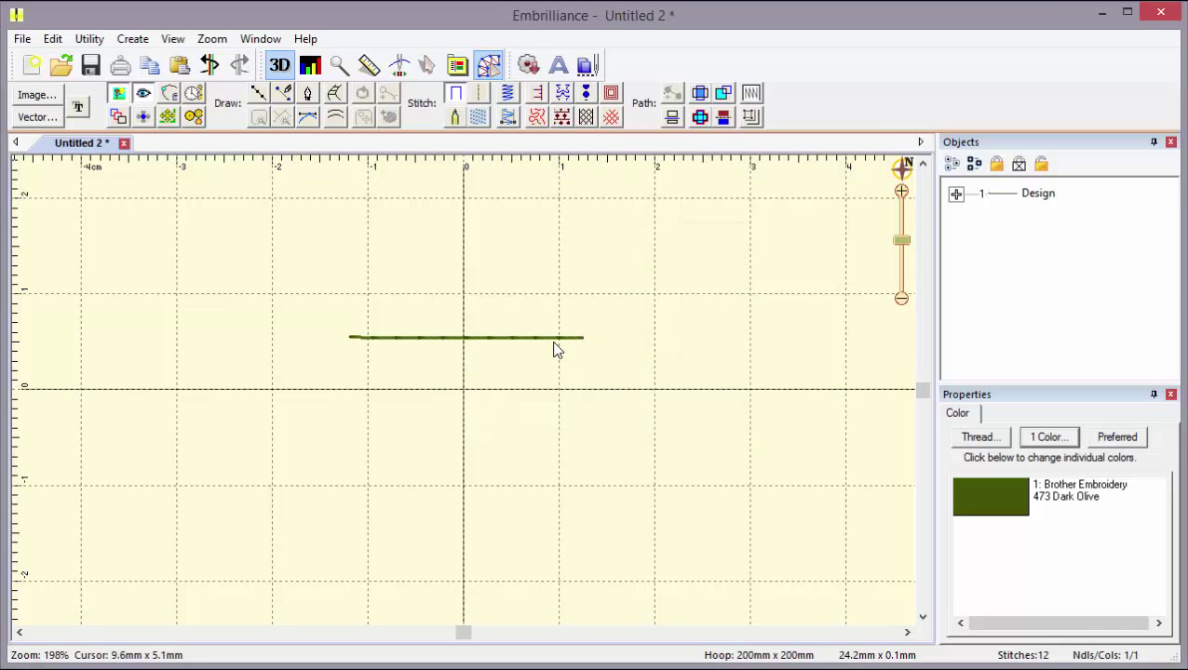
pyautogui.click(466, 338)
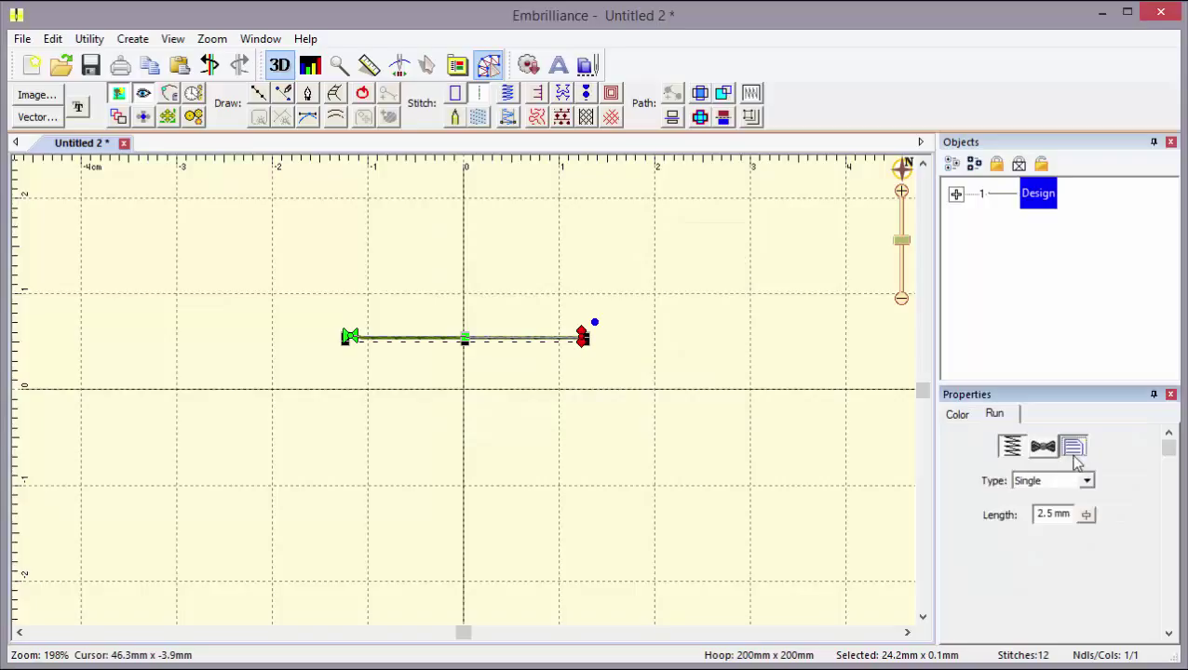
pyautogui.click(1072, 447)
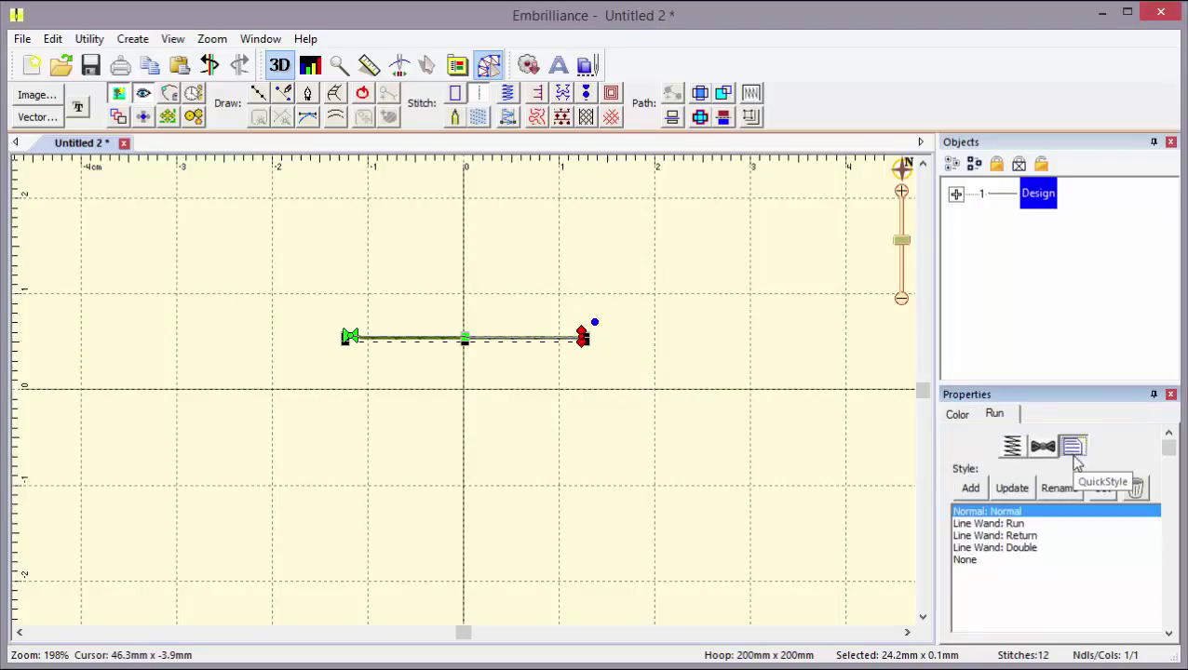